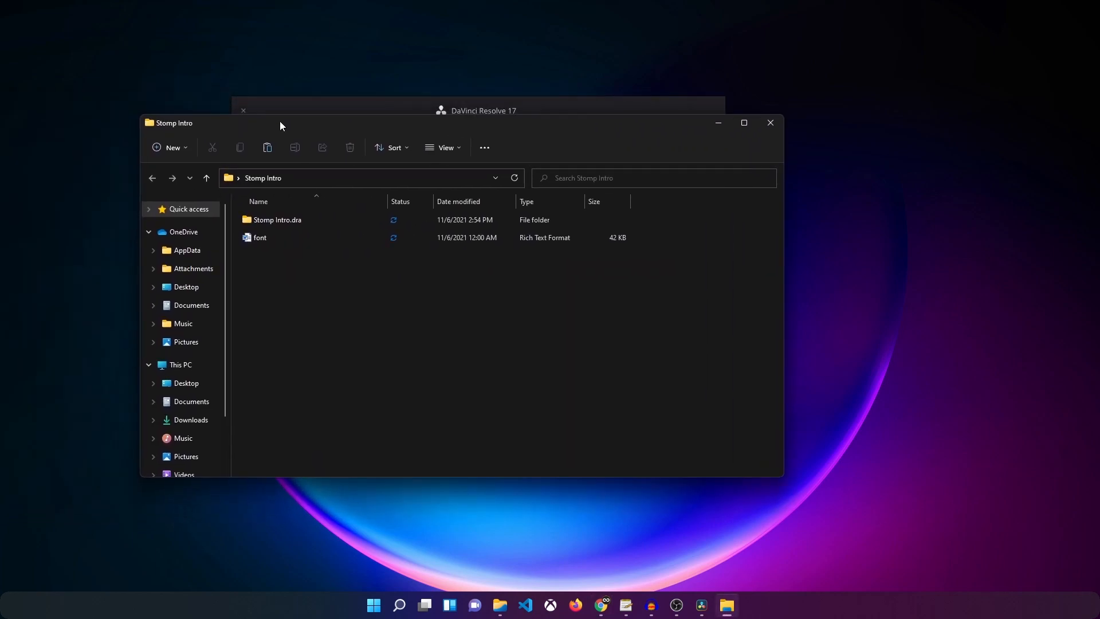
- Select the font file in the Stomp Intro folder to follow its Montserrat link
click(270, 237)
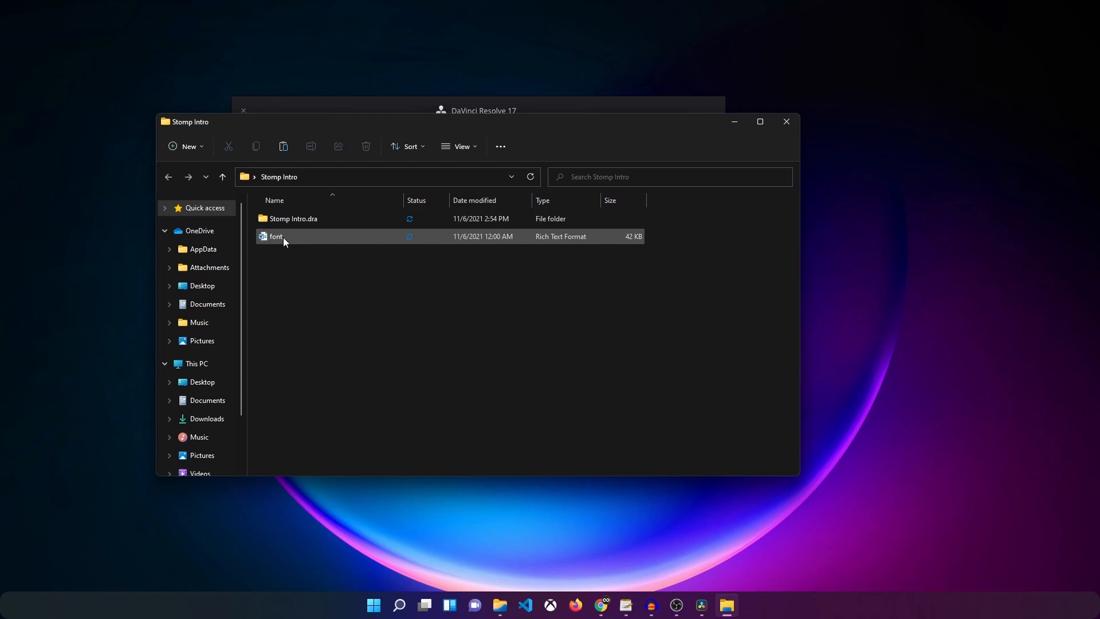
mouse_move(278, 236)
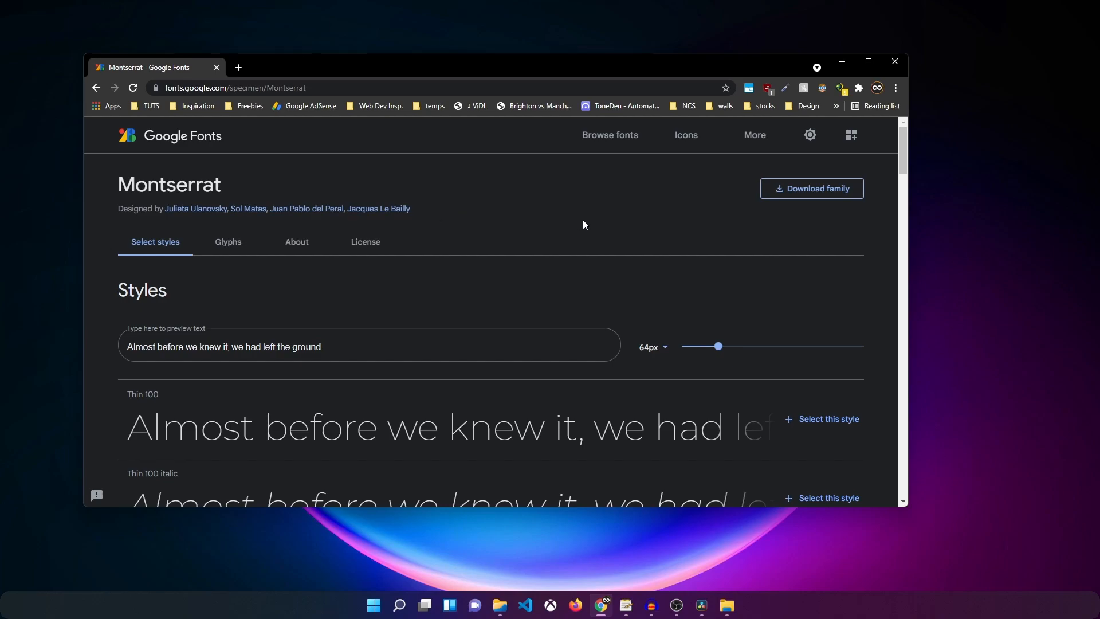
mouse_move(812, 188)
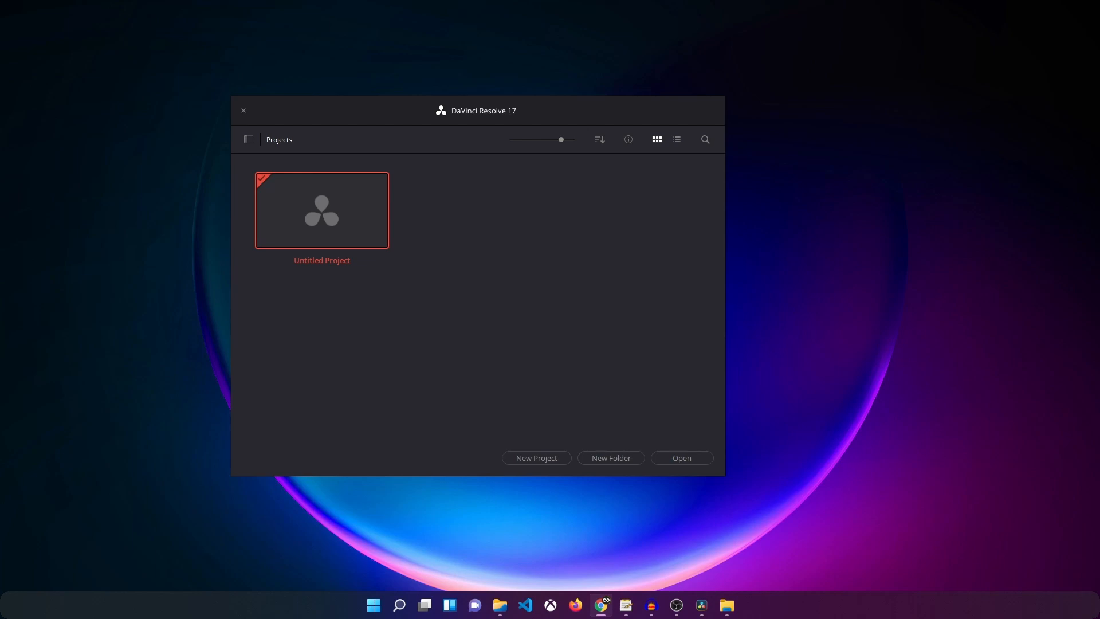
mouse_move(480, 139)
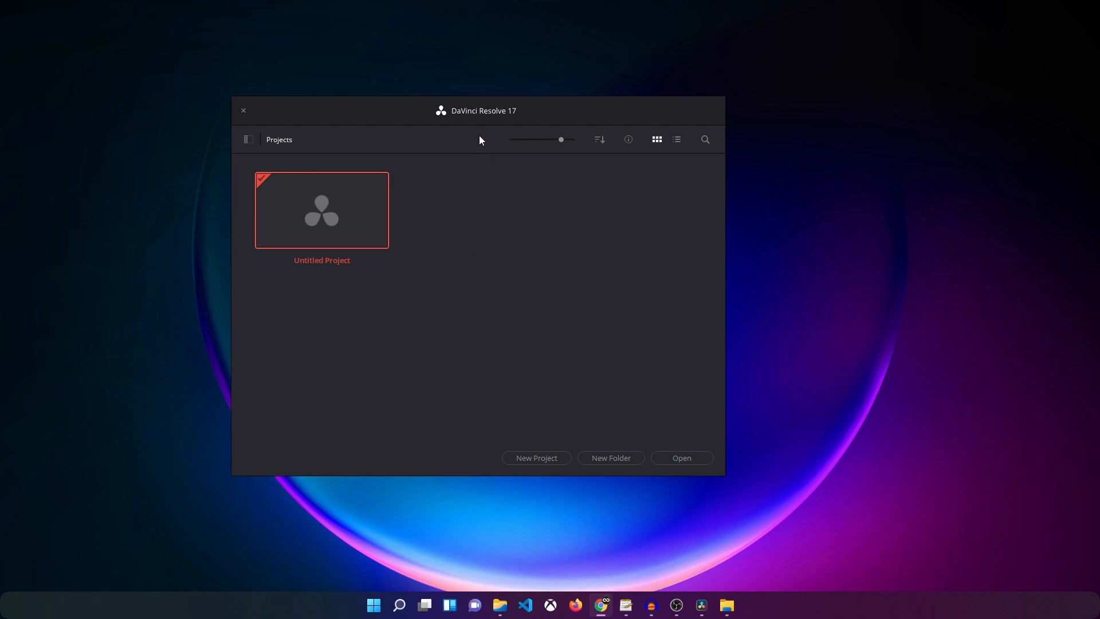
mouse_move(502, 247)
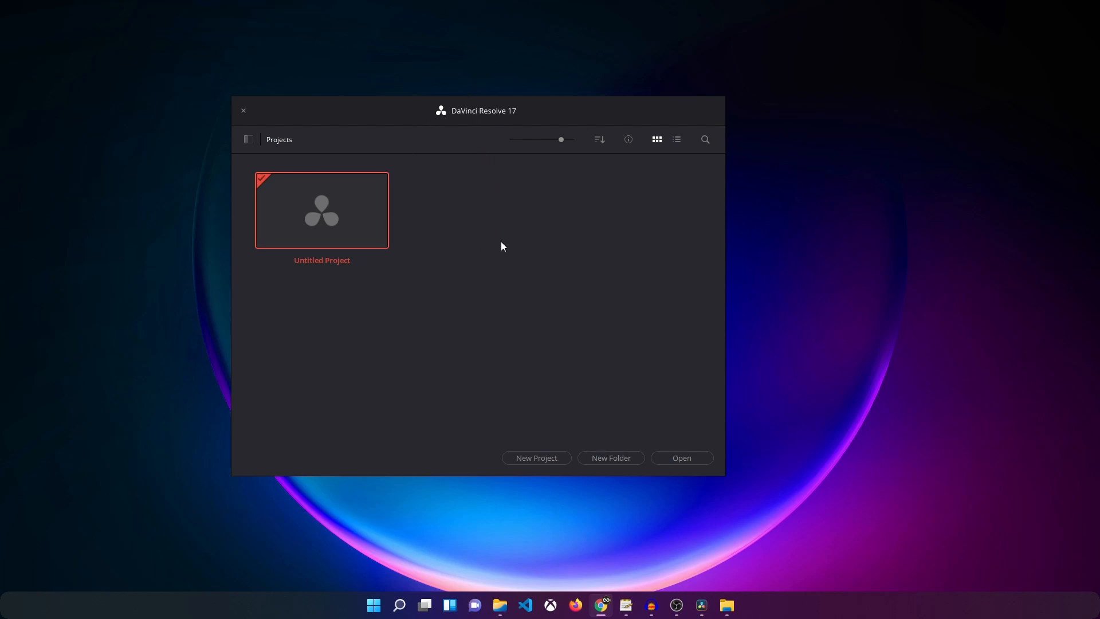
mouse_move(495, 340)
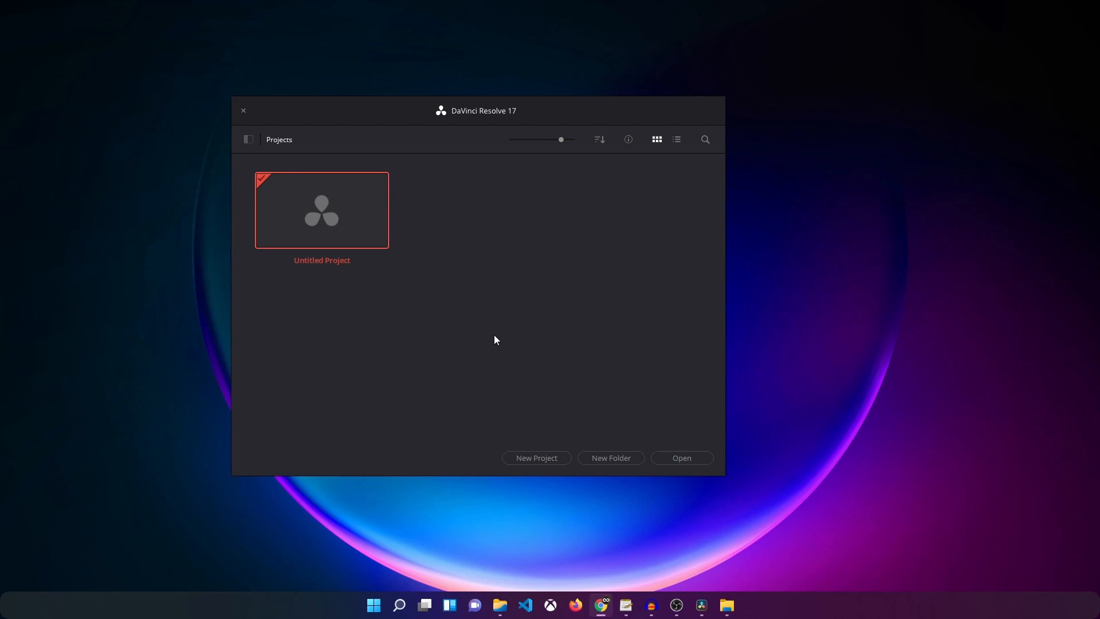
mouse_move(476, 227)
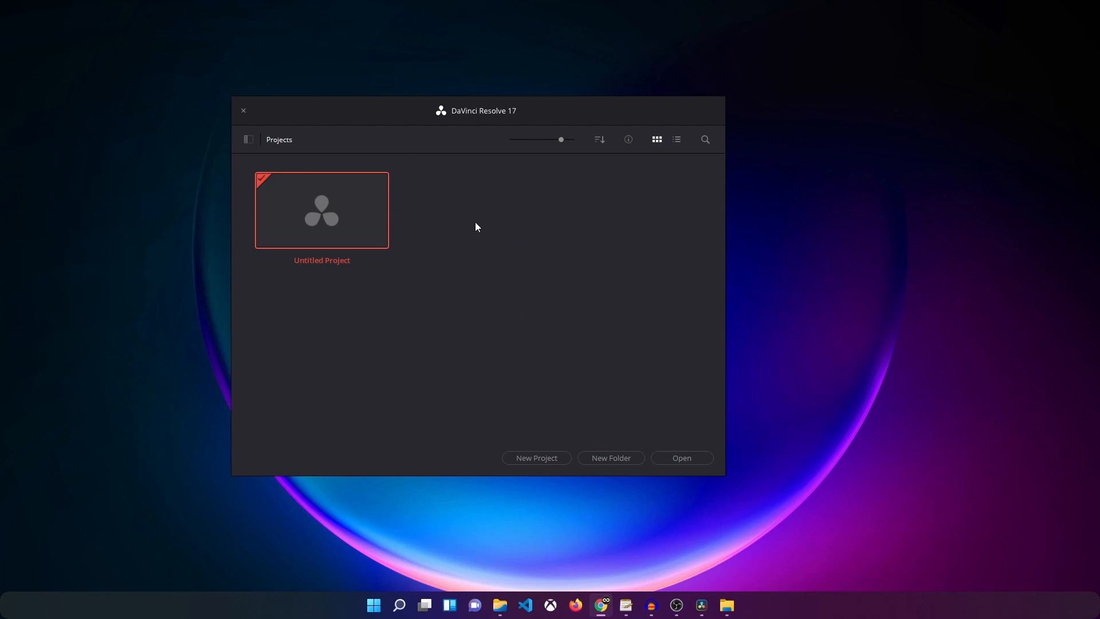
- Restore the Stomp Intro.dra archive from Desktop > Stomp Intro via Restore Project Archive
right_click(476, 227)
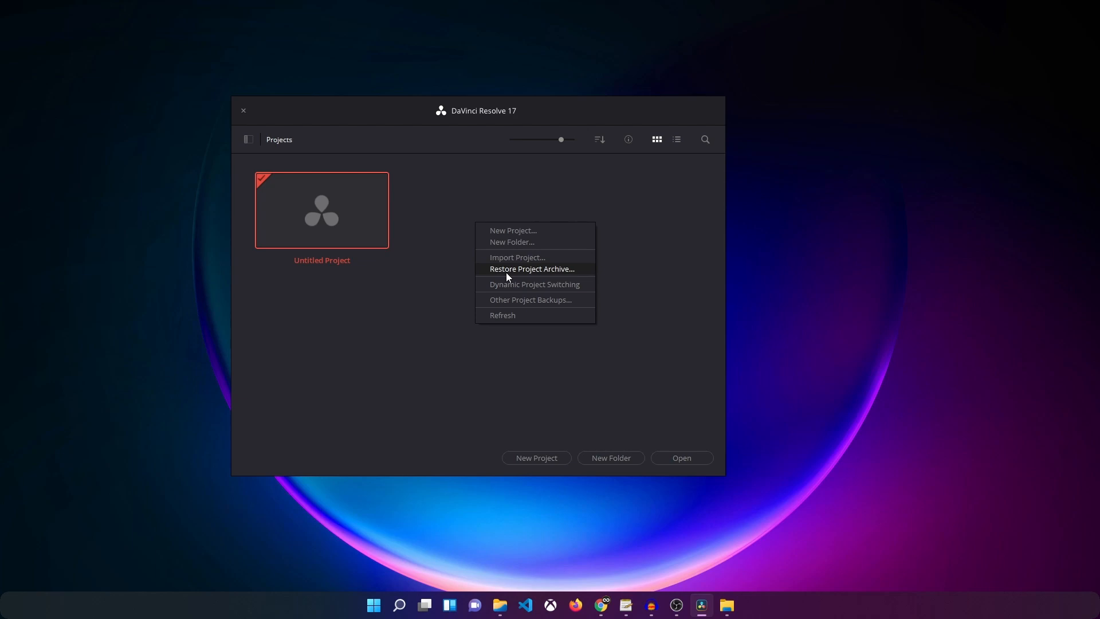
click(531, 268)
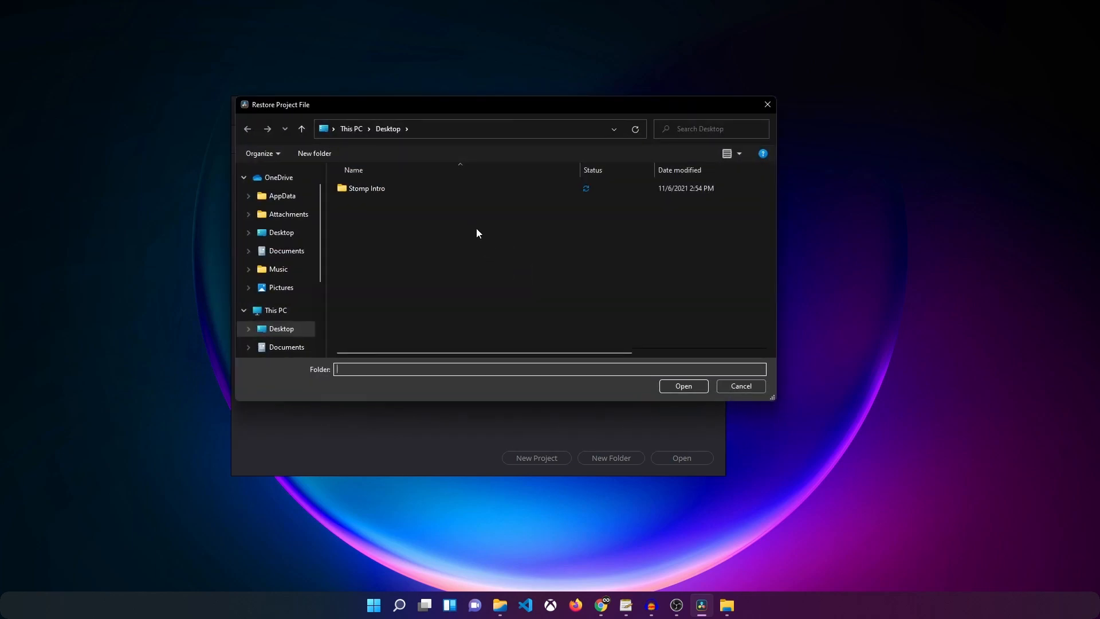
mouse_move(365, 188)
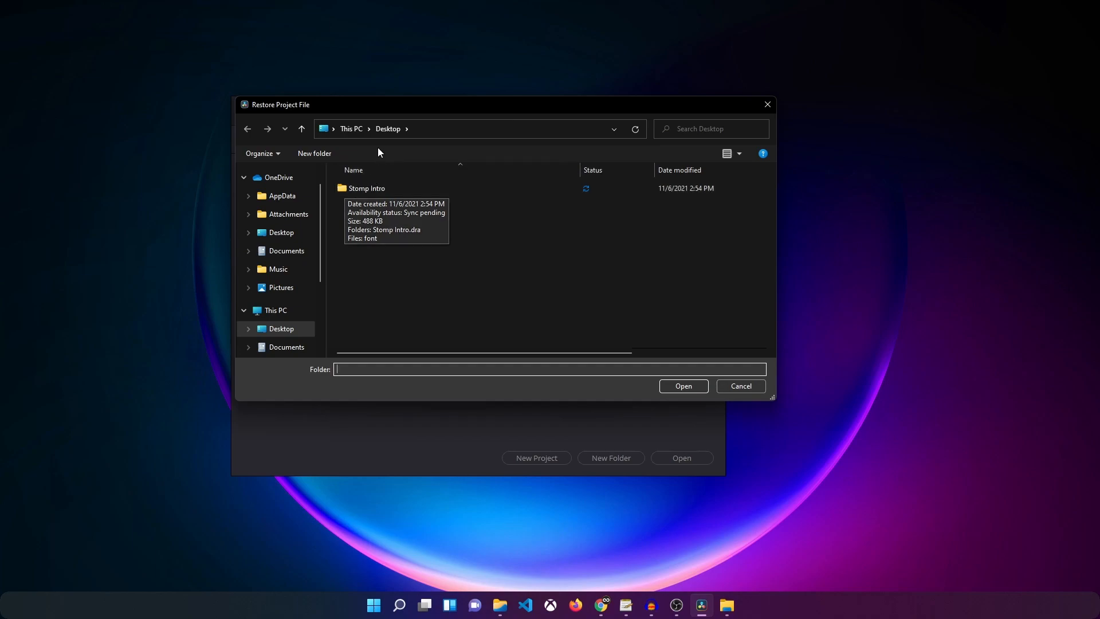
double_click(365, 188)
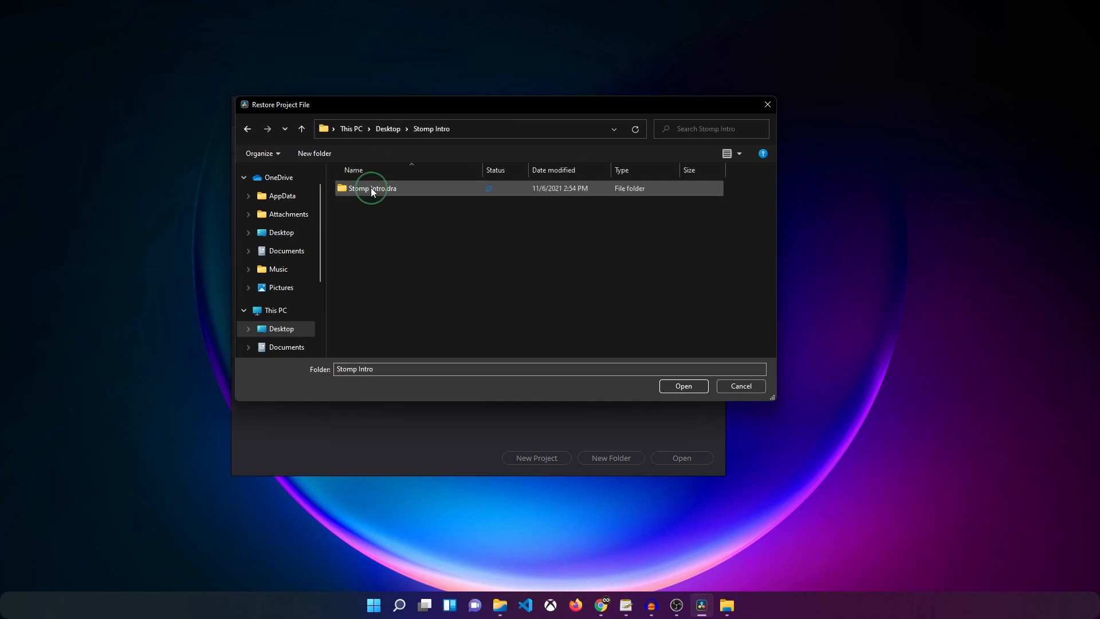
mouse_move(379, 188)
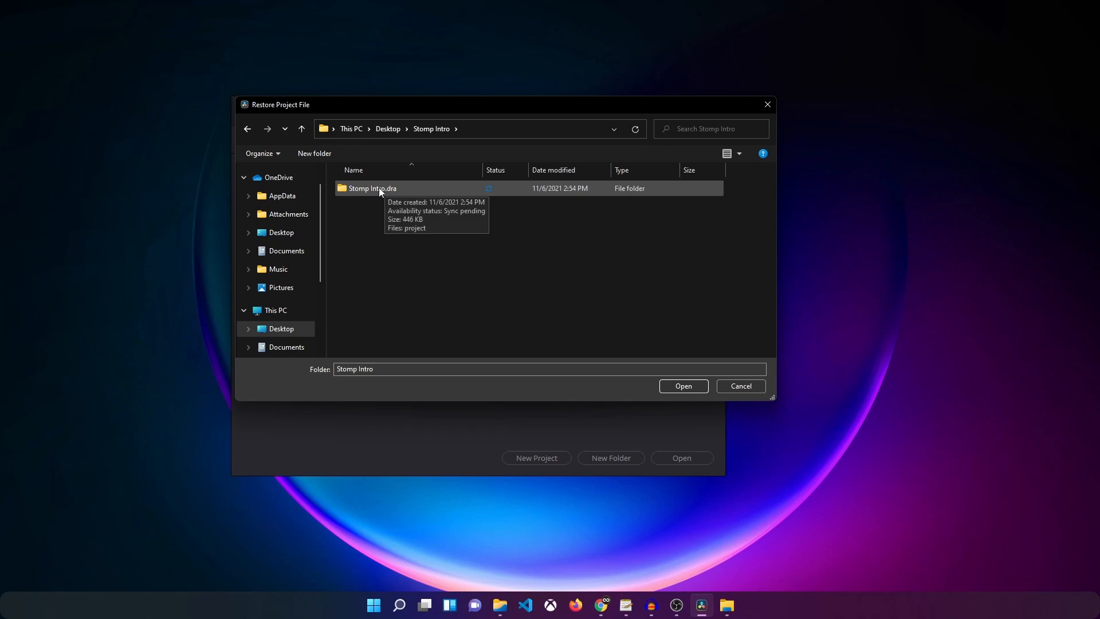
click(371, 188)
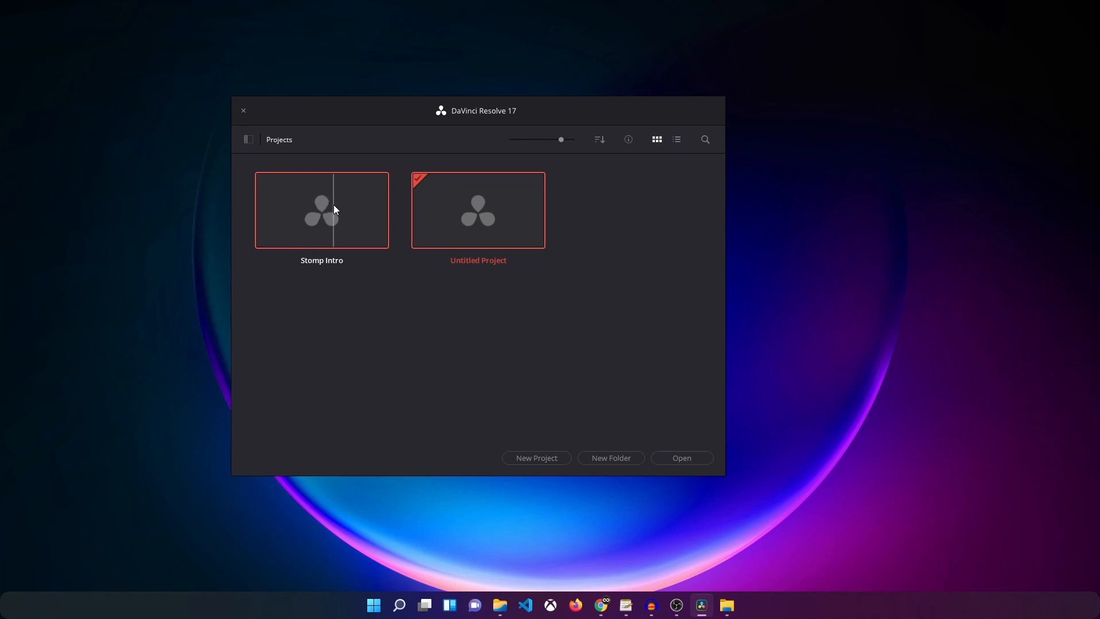
- Open the Stomp Intro project on the Edit page with the playhead at the timeline start
double_click(321, 210)
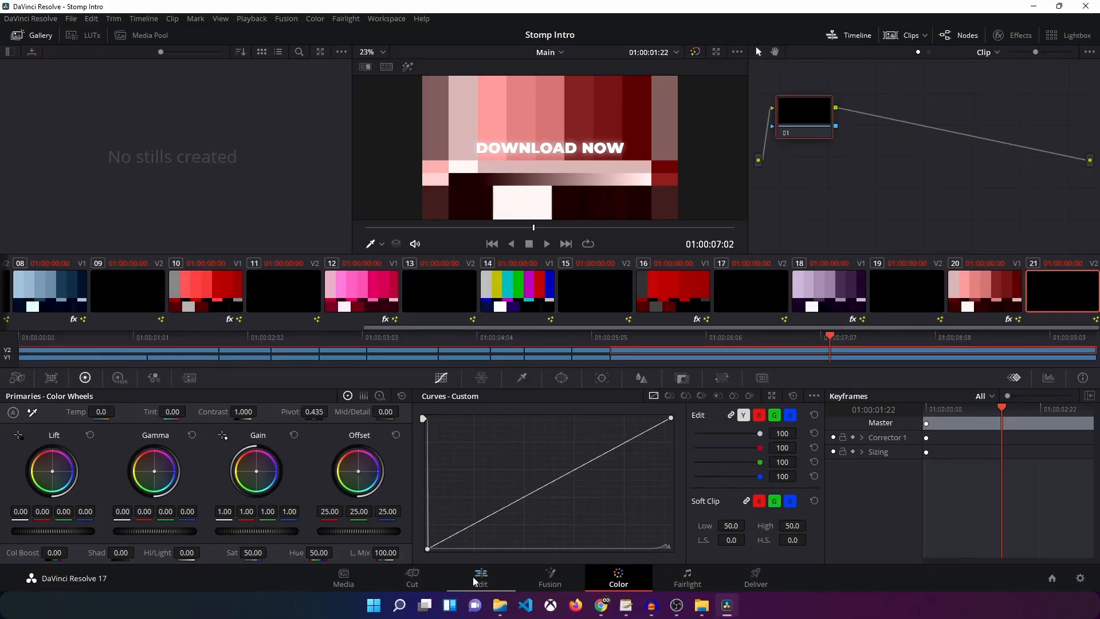
click(480, 577)
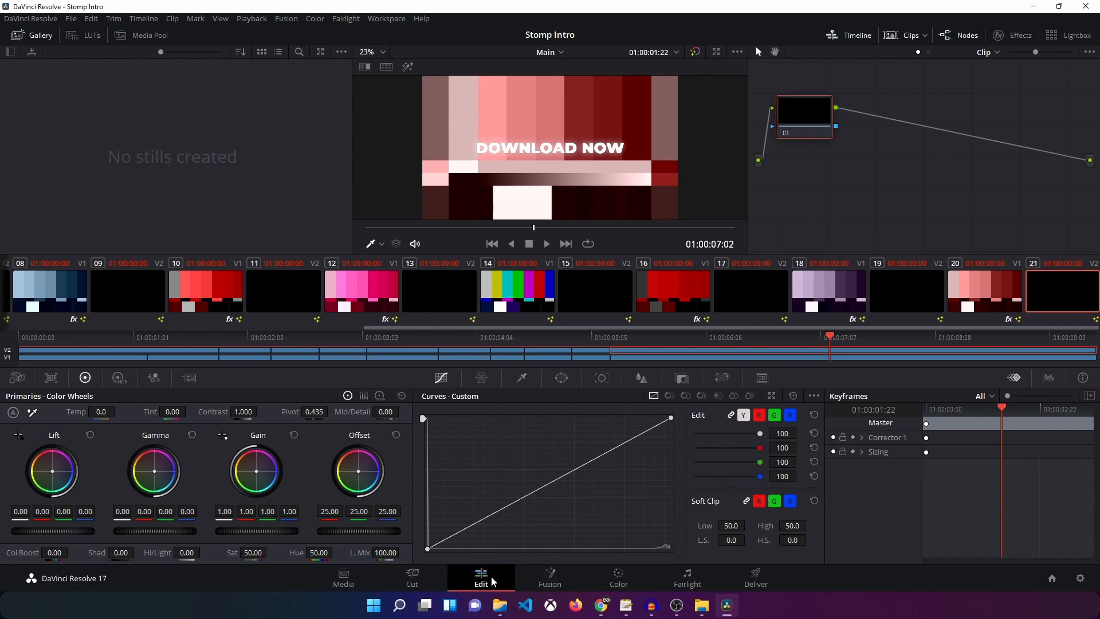
click(480, 578)
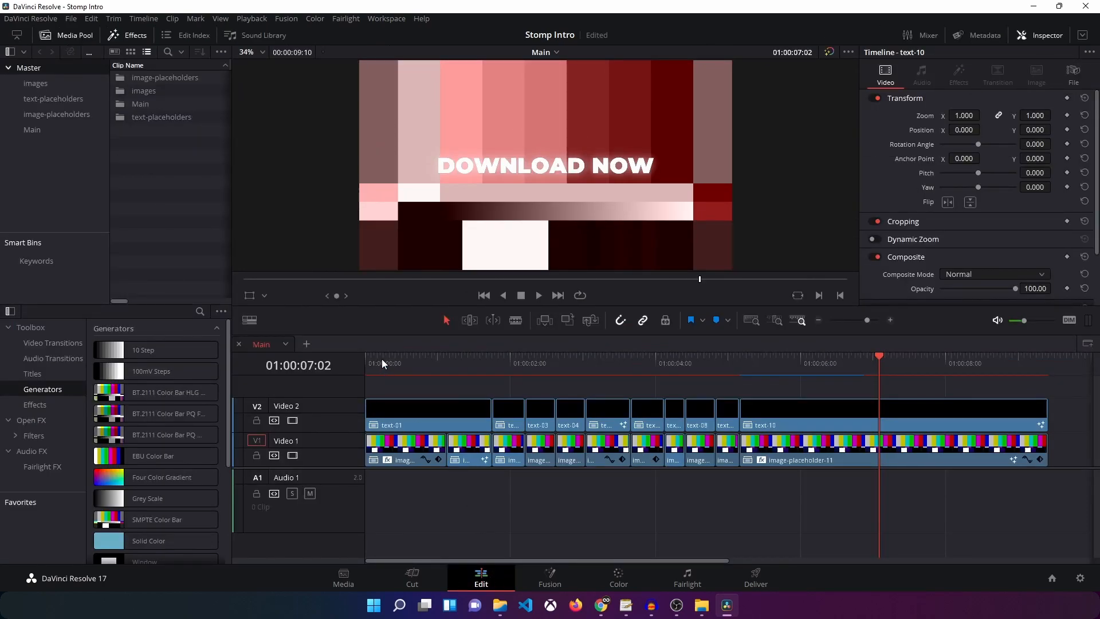
click(401, 356)
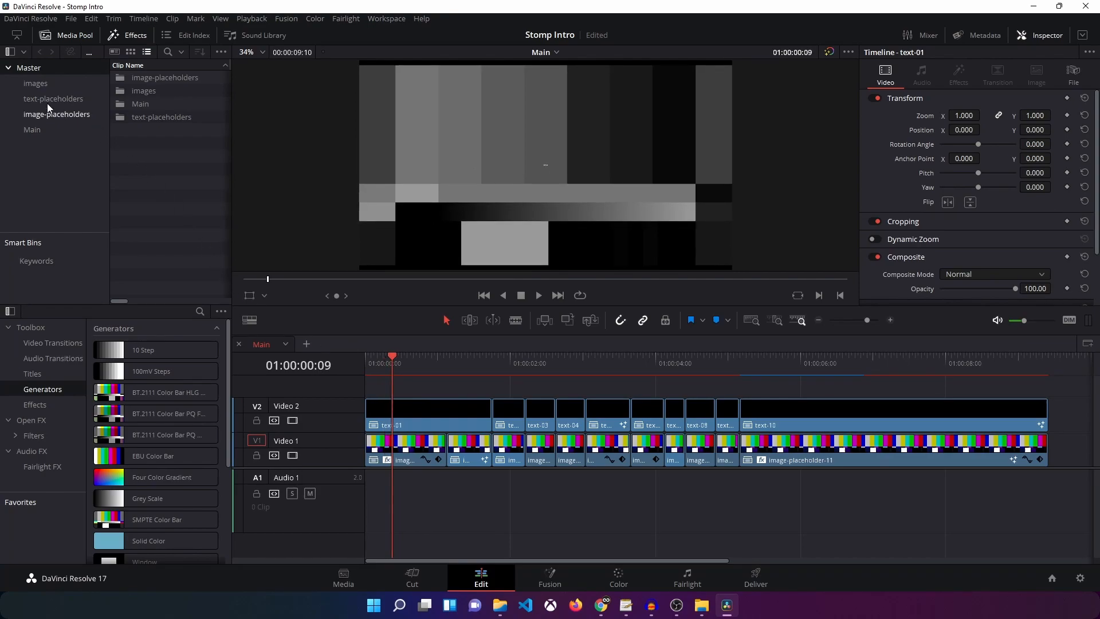
- Open the Main (clear) and Main (Flat) timelines from the Main bin and view Main (Flat) from its start
click(32, 130)
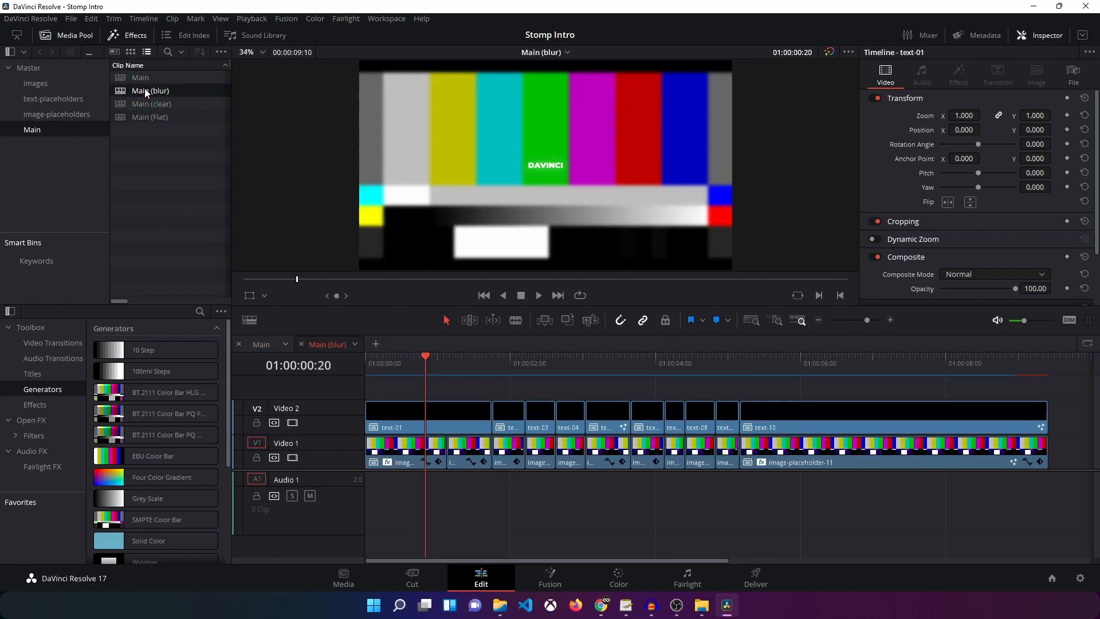
click(466, 356)
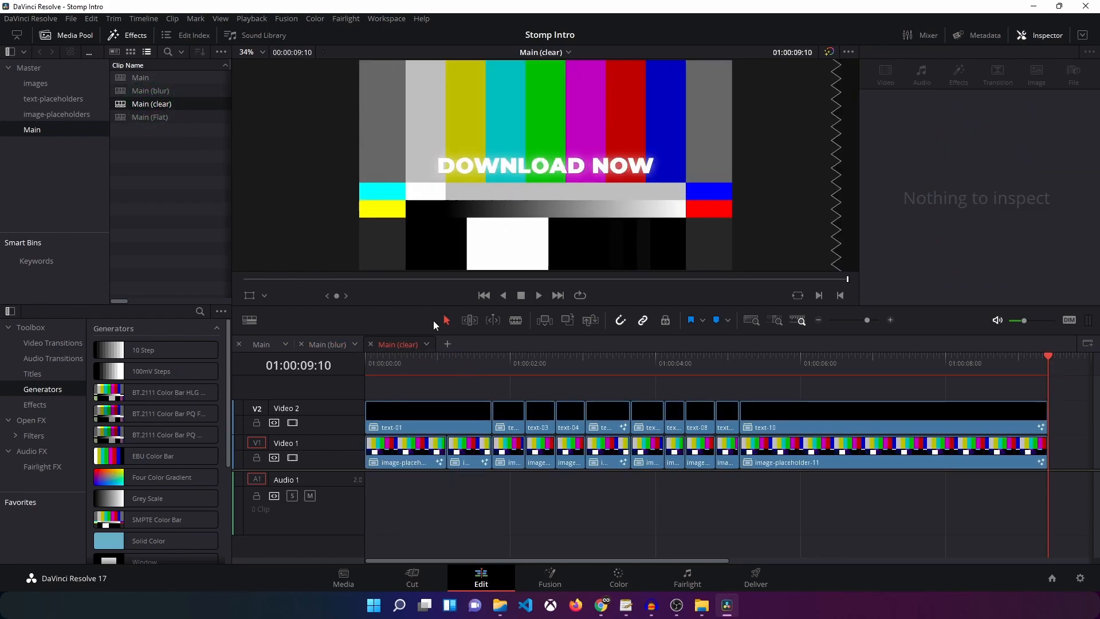
click(427, 365)
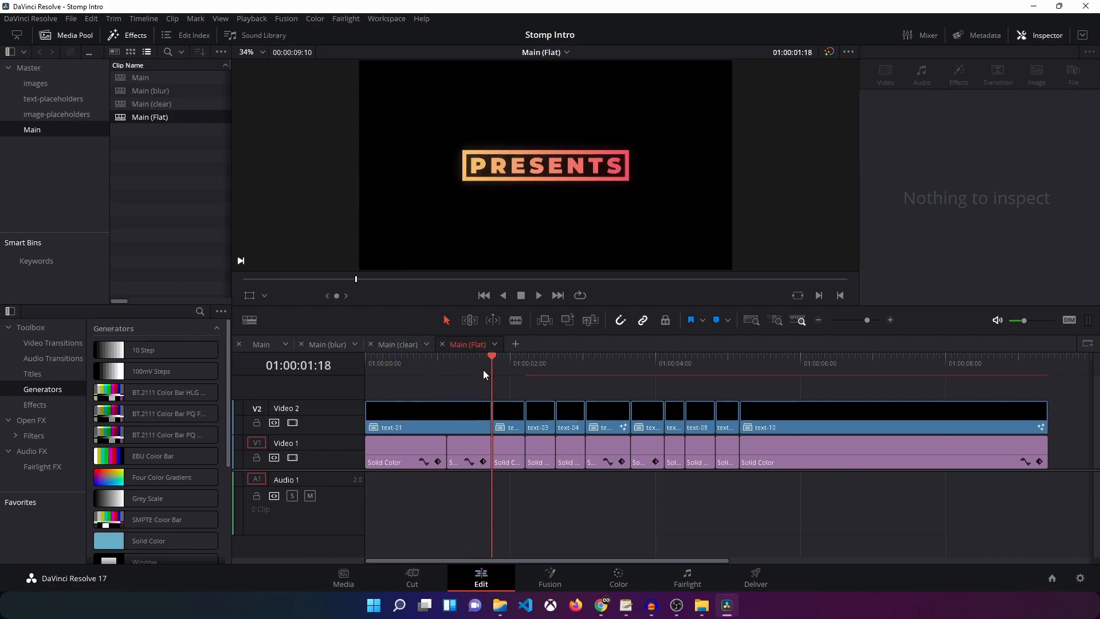
click(364, 364)
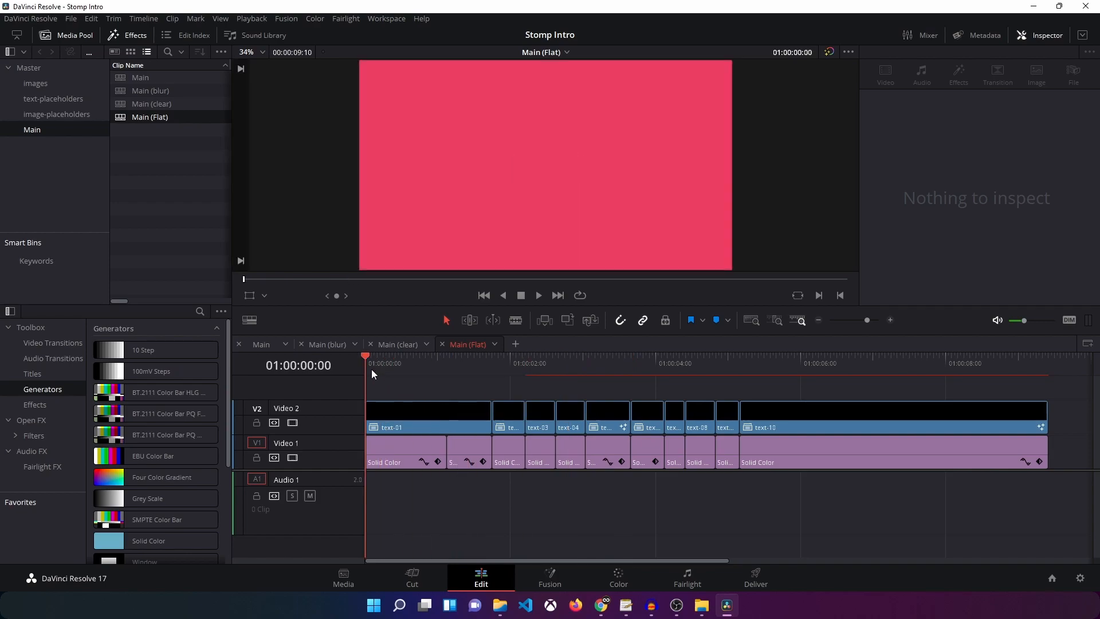
click(392, 410)
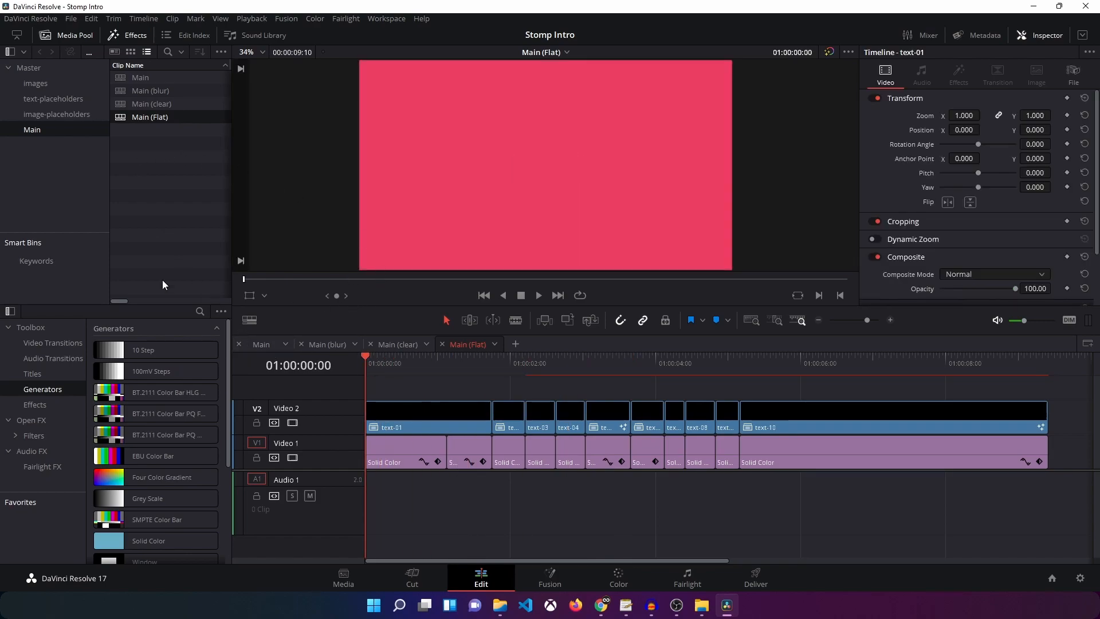
- Expand Master, enter the image-placeholders bin and open image-placeholder-1 as its own timeline
click(27, 68)
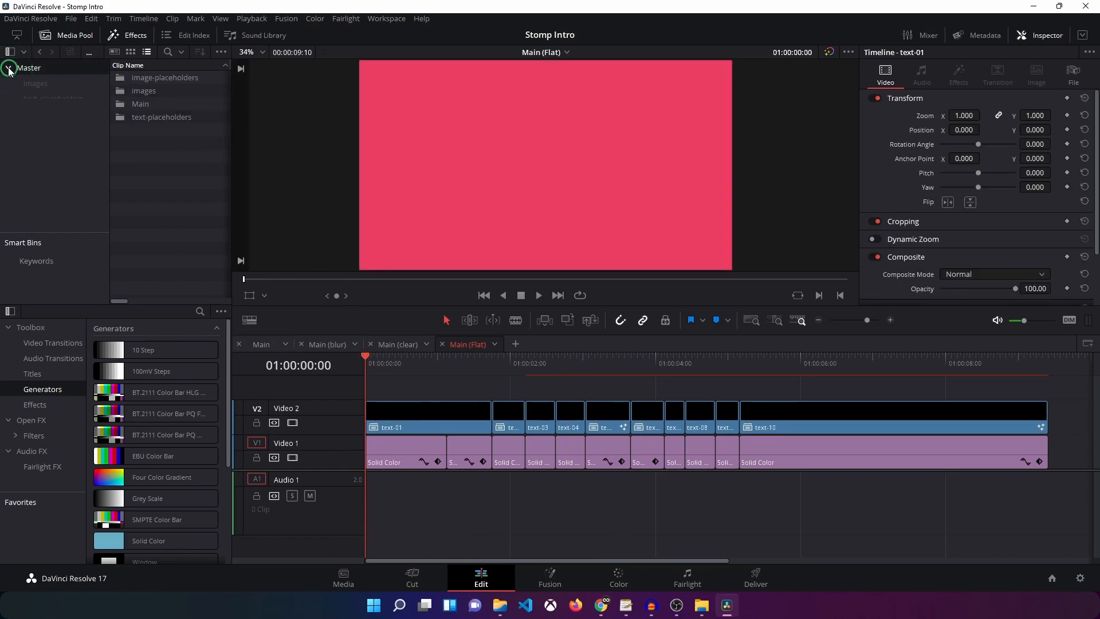
click(8, 67)
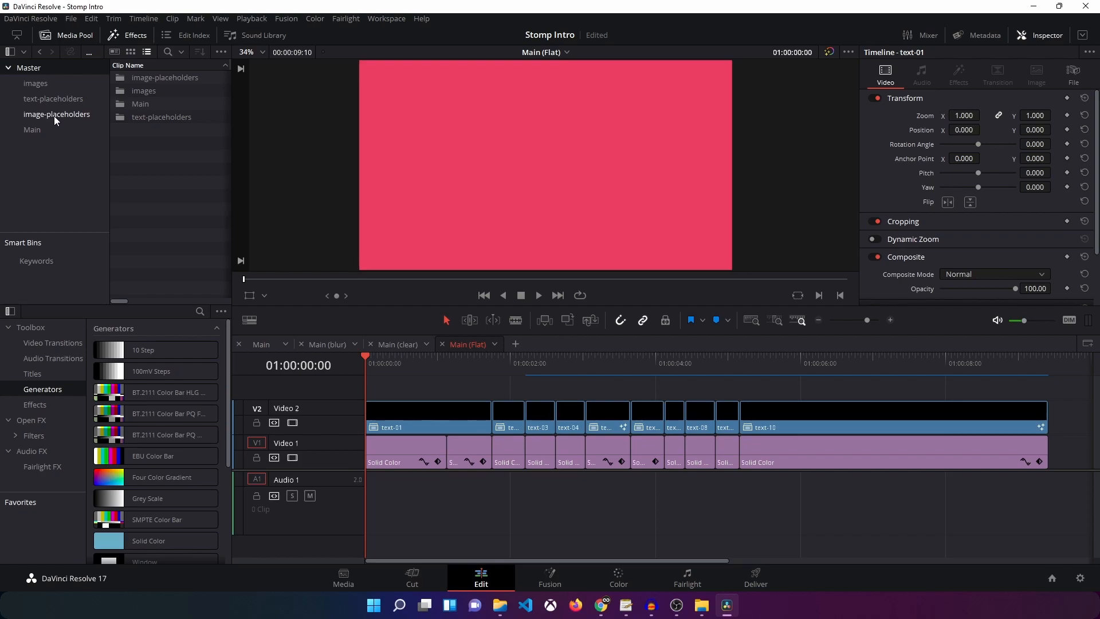
click(56, 114)
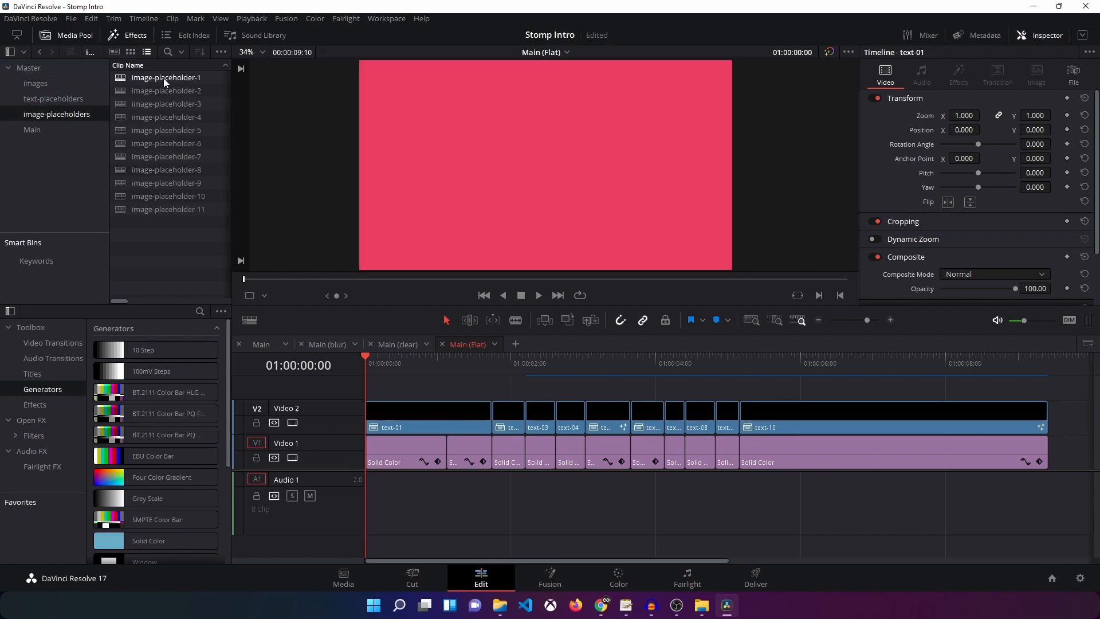
double_click(166, 76)
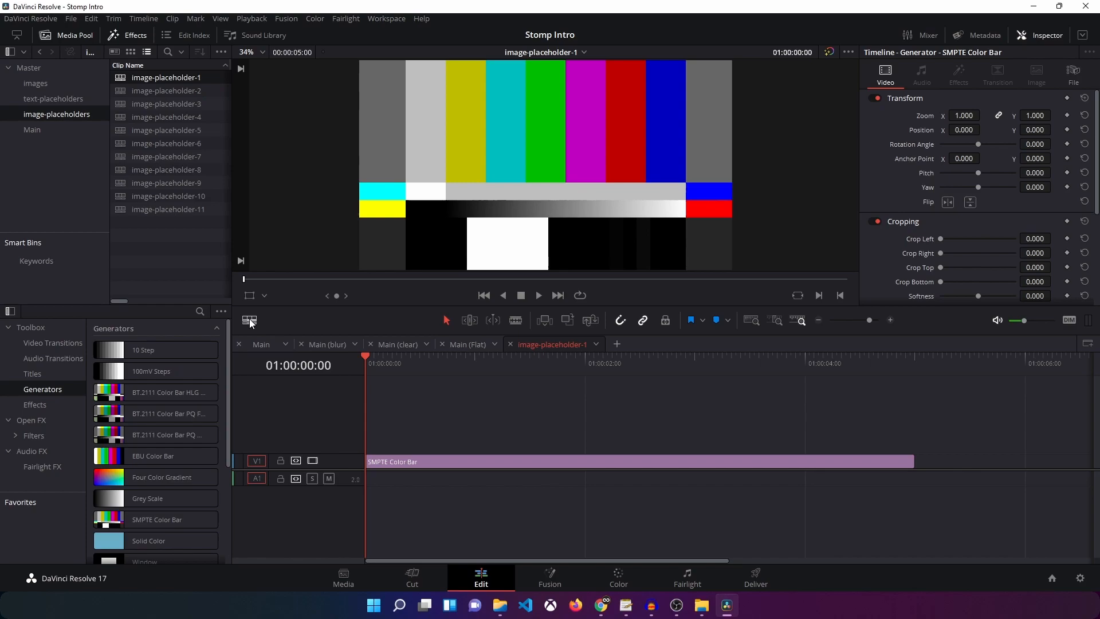
mouse_move(249, 321)
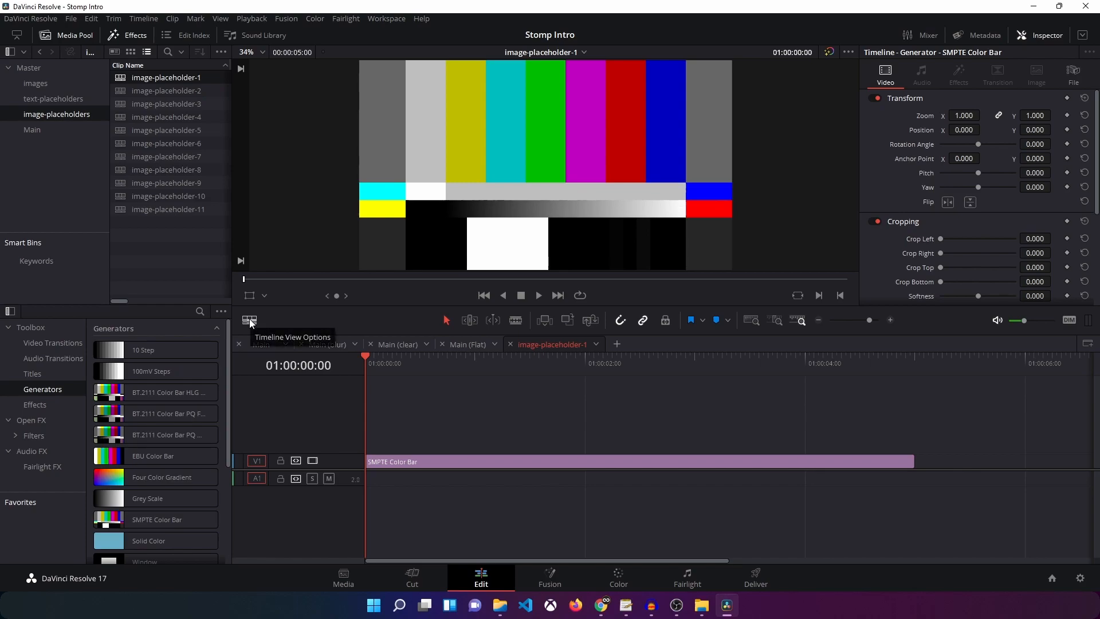
click(249, 321)
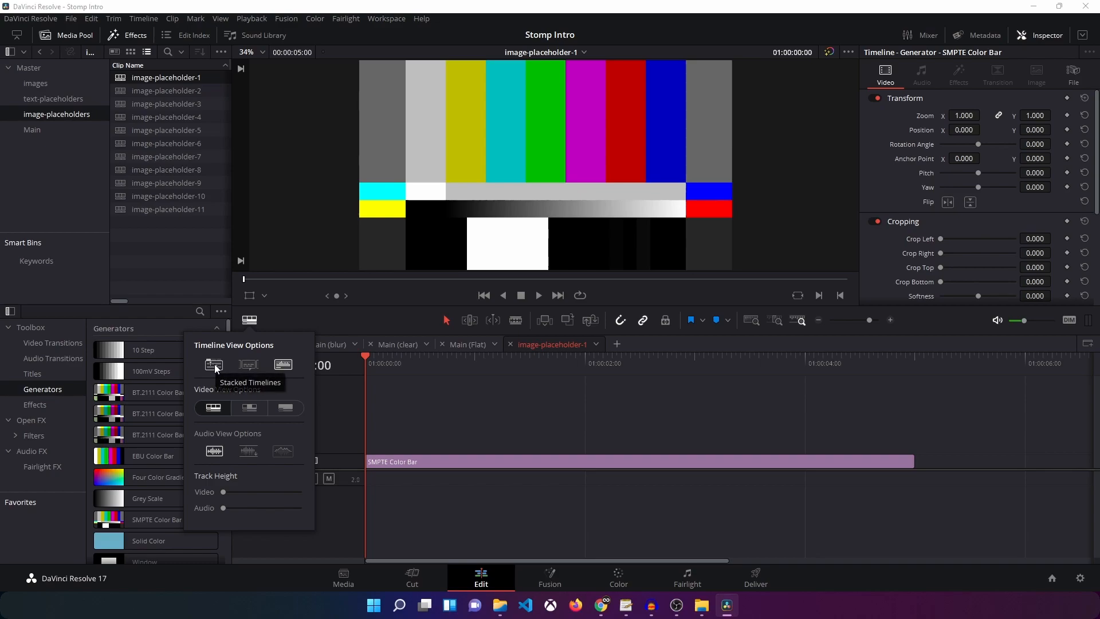
click(214, 365)
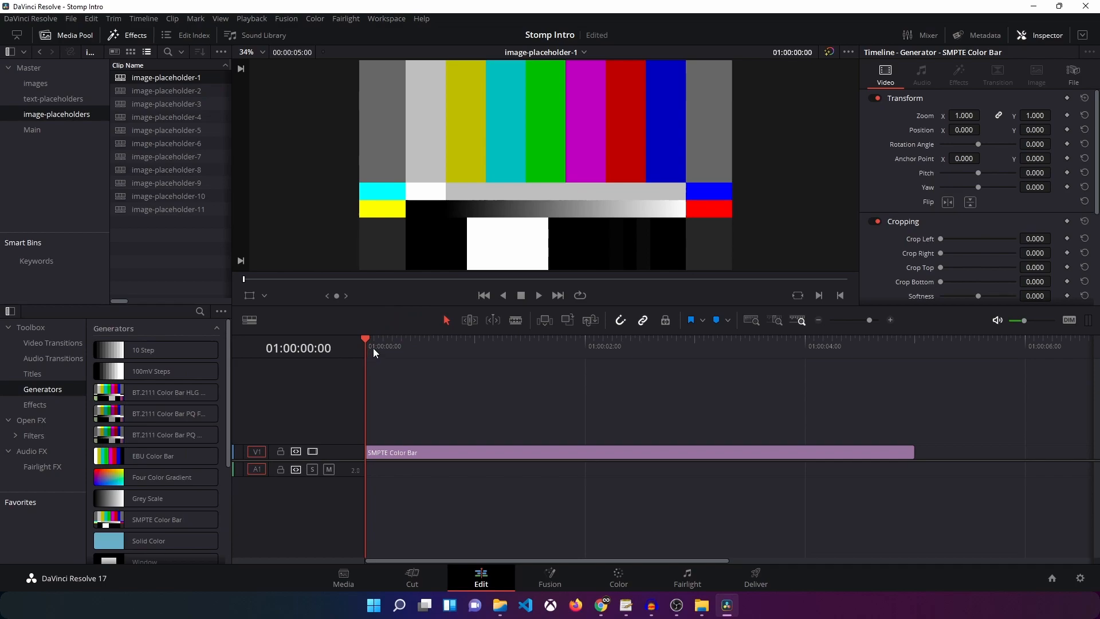
click(249, 321)
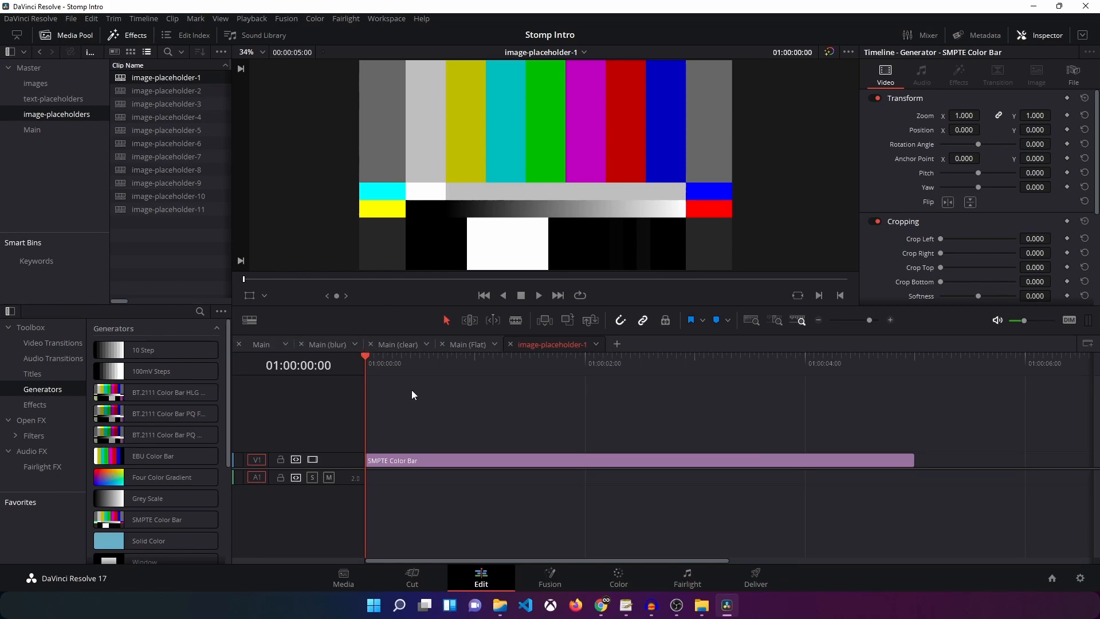
mouse_move(377, 365)
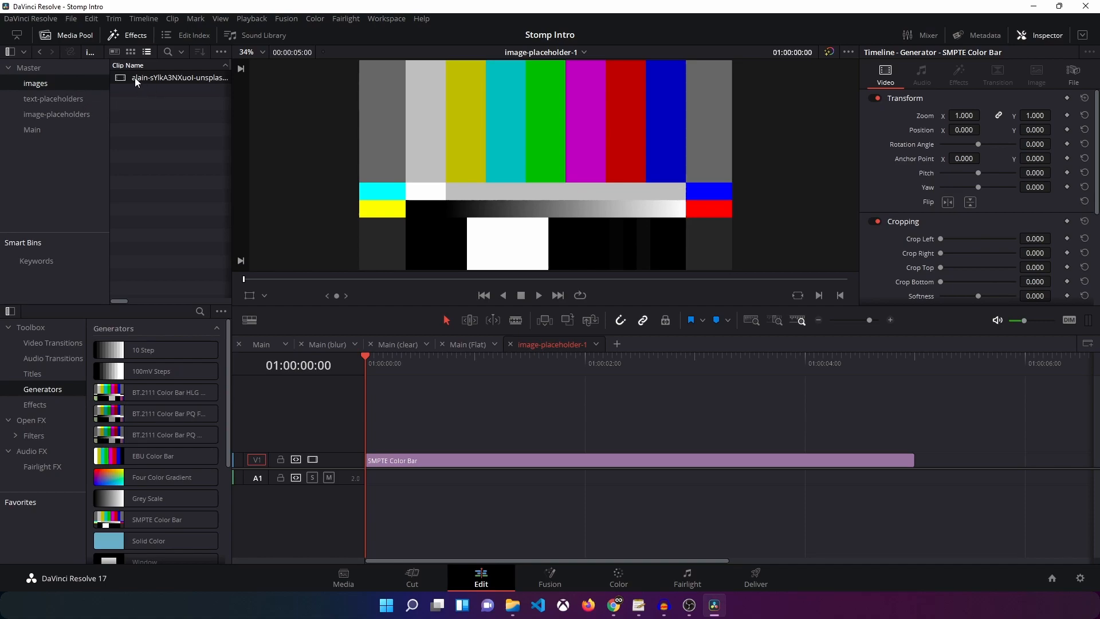
- Put the building photo from the images bin into image-placeholder-1 and set its Zoom to 1.22
click(180, 78)
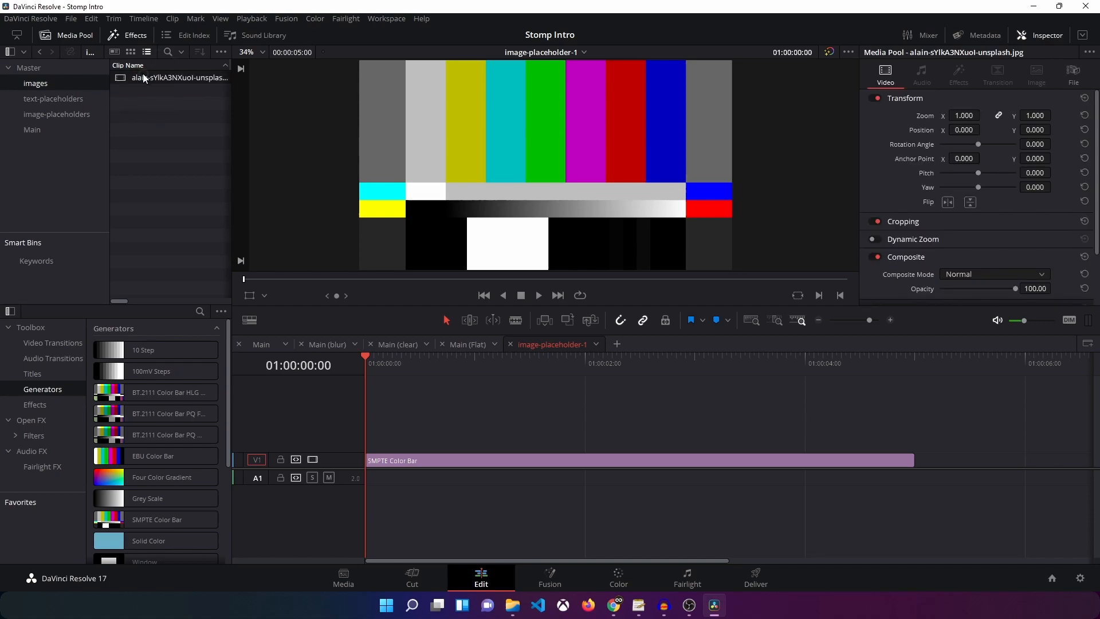
click(179, 77)
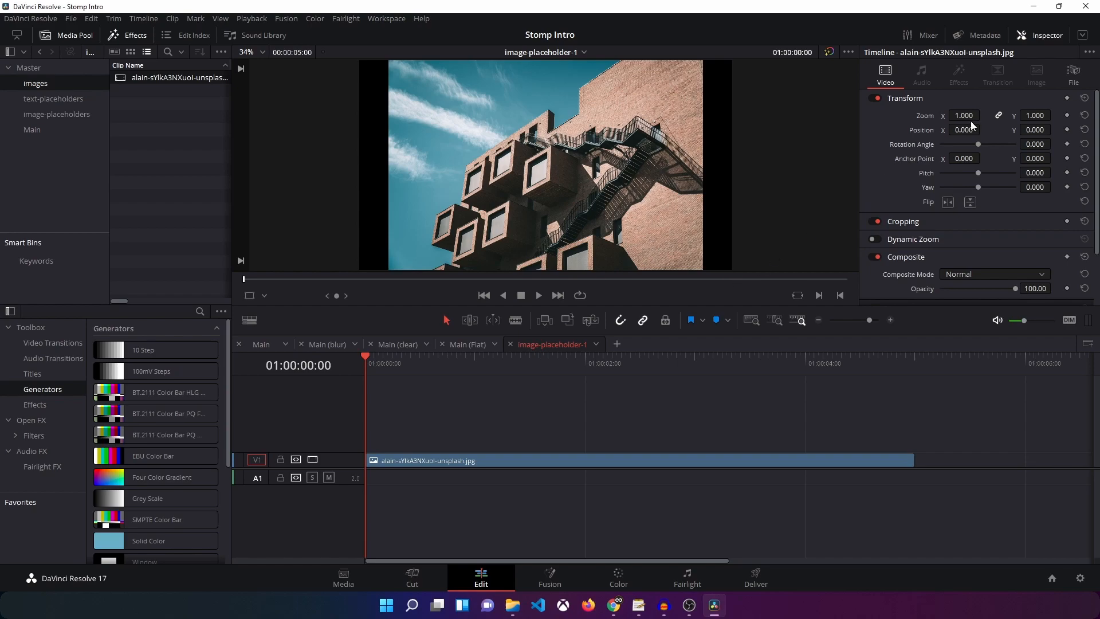
click(984, 114)
text(1.220)
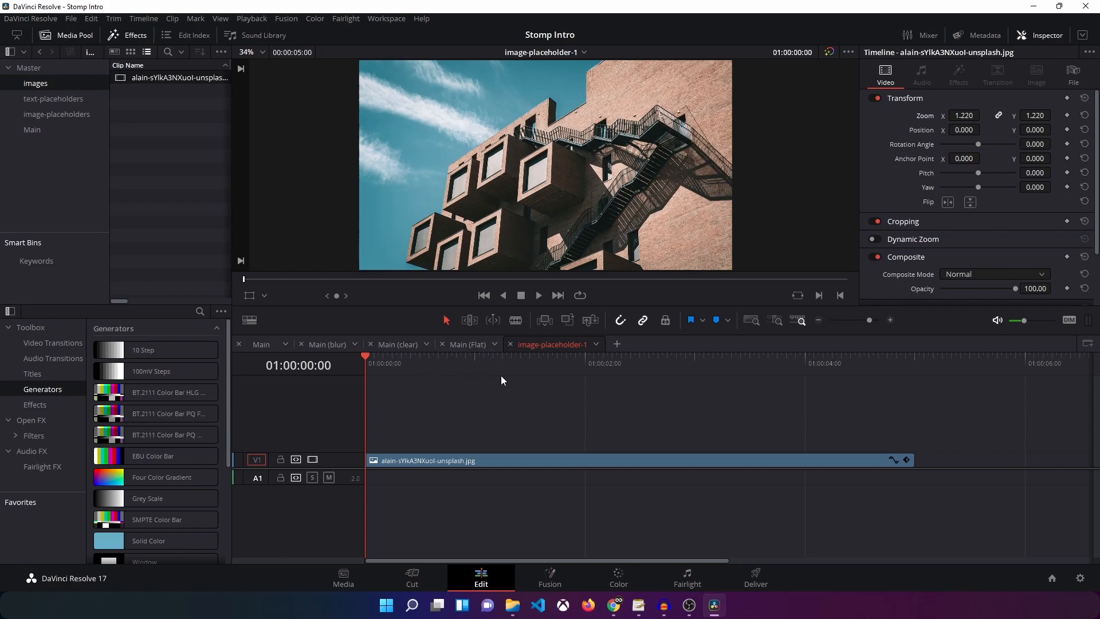
click(466, 343)
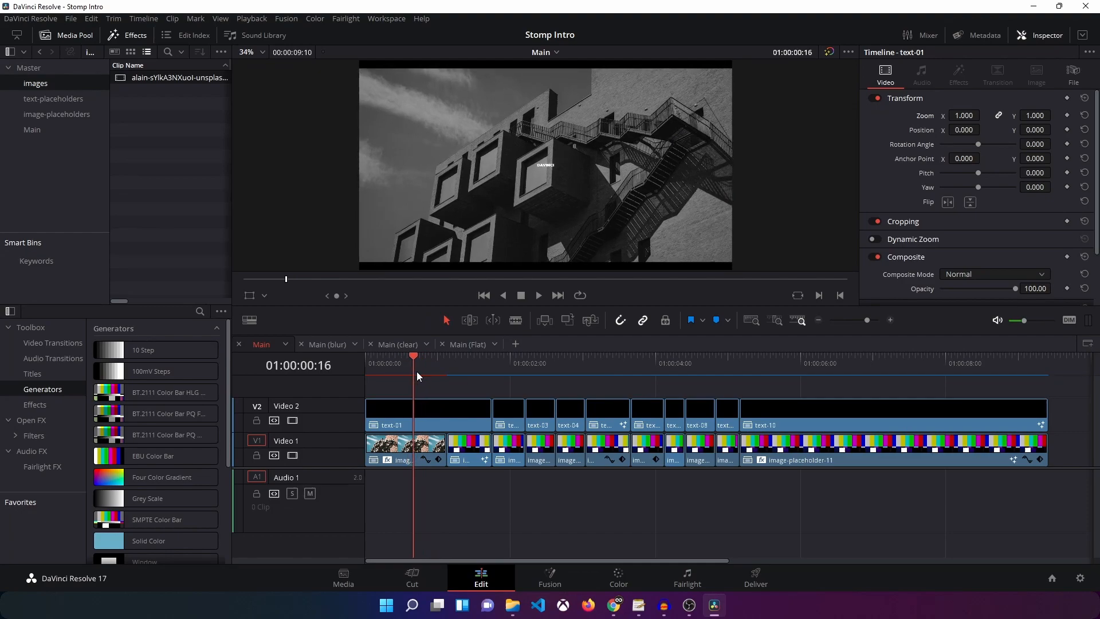
- Preview the photo under the DAVINCI title at the start of Main (blur) and Main (clear)
click(328, 344)
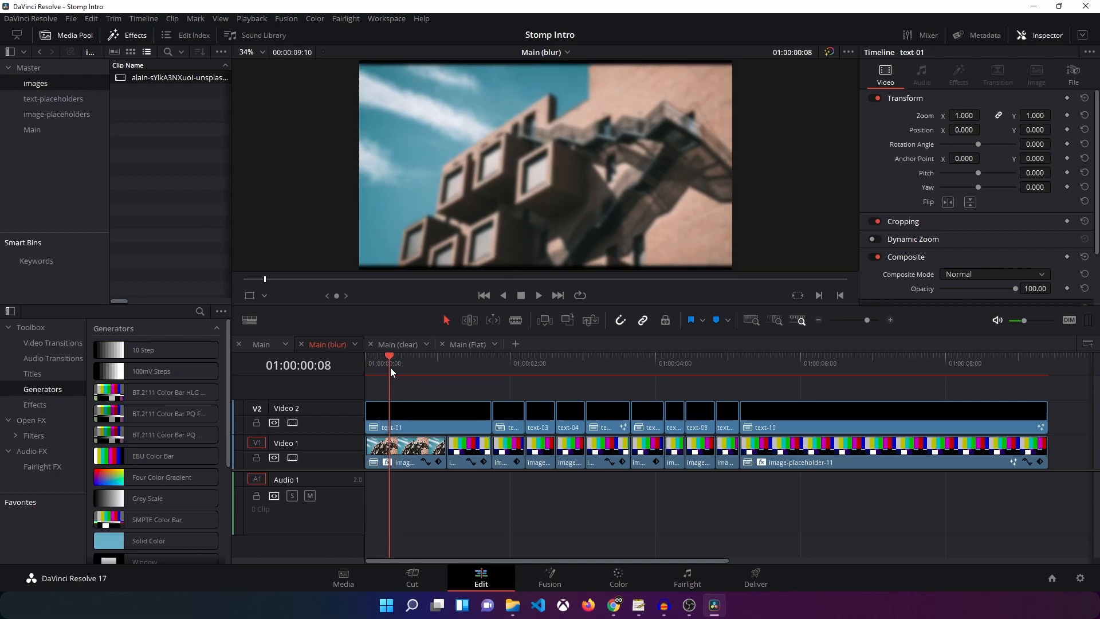
click(397, 344)
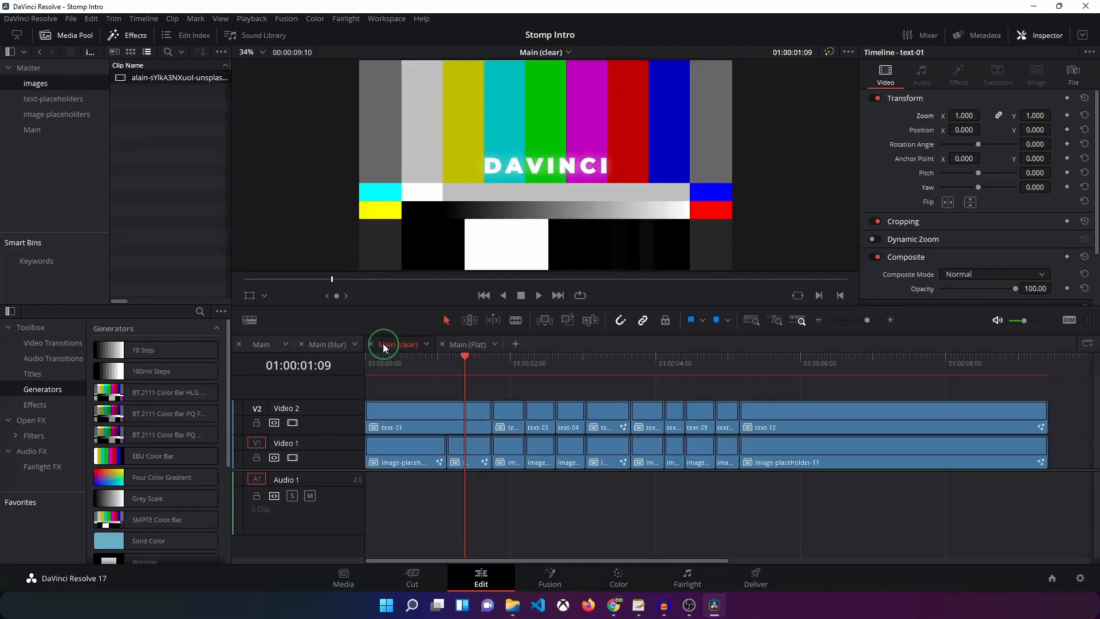
click(364, 363)
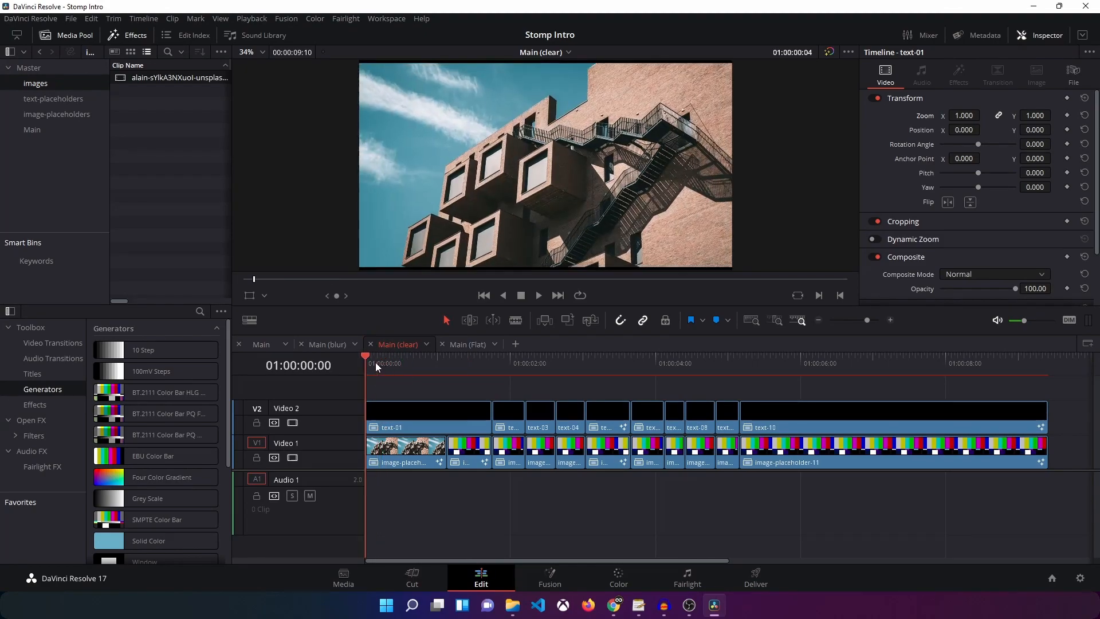
click(423, 364)
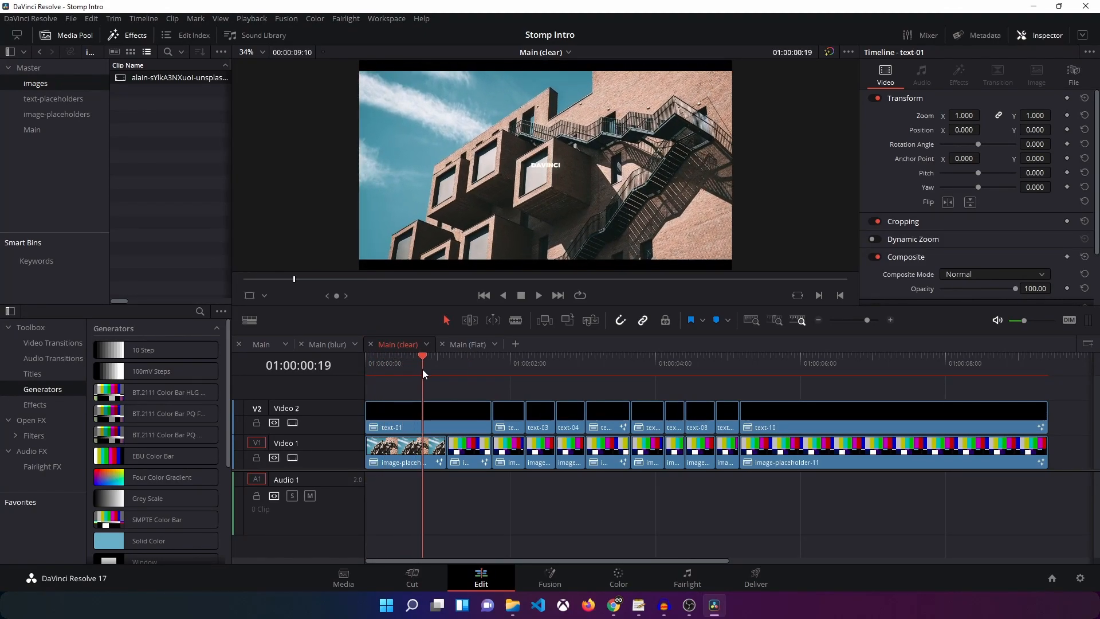
drag(423, 356, 402, 355)
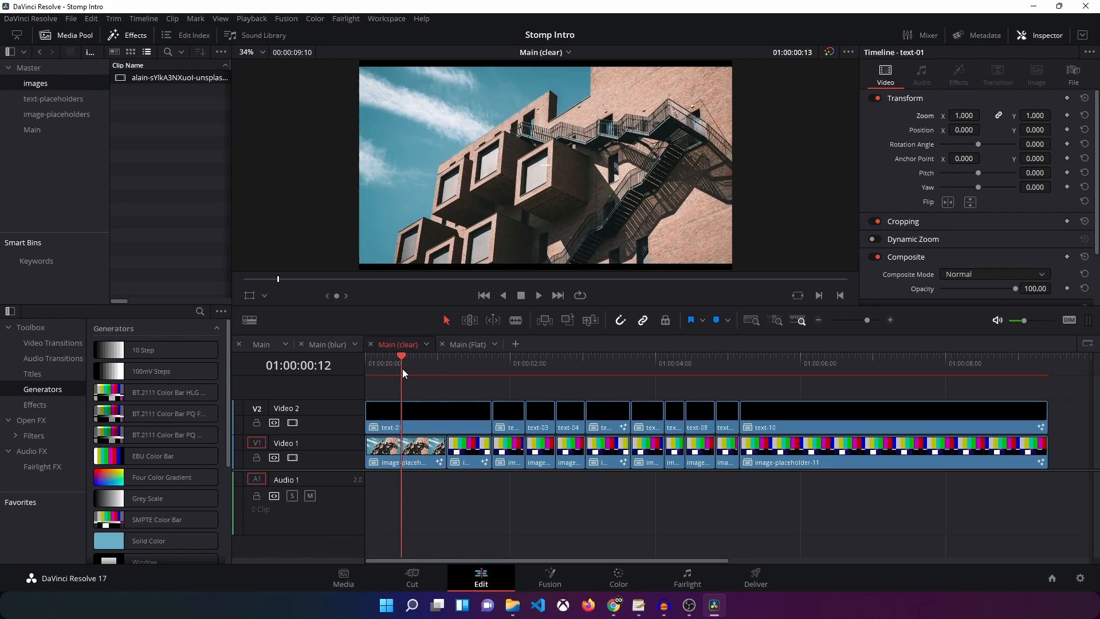
click(419, 364)
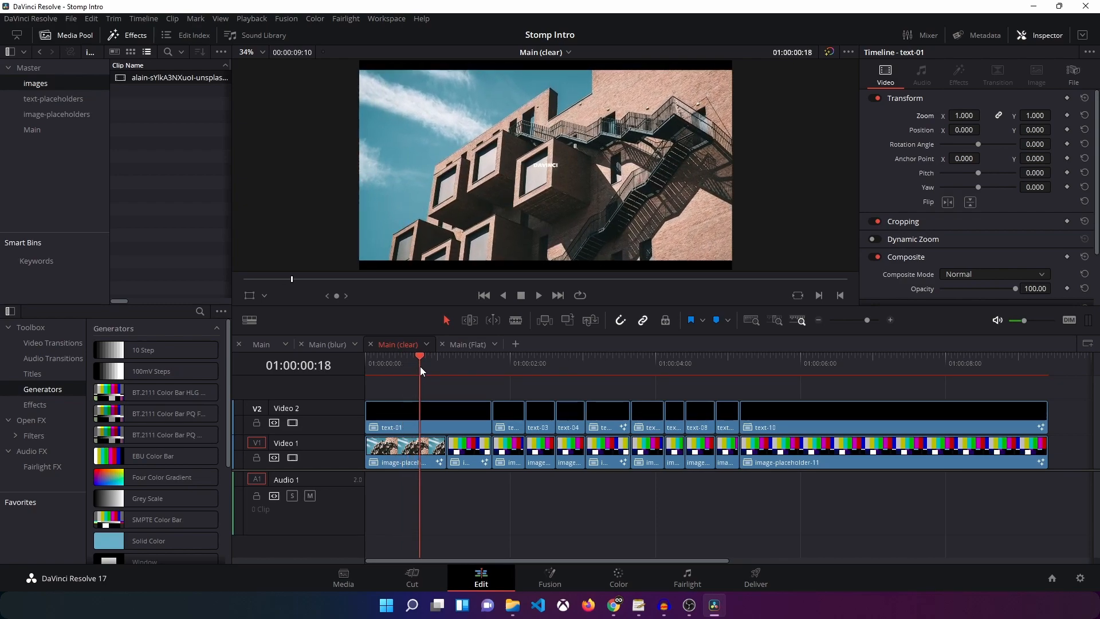
- Check the start of Main (Flat), then return to Main and select the first image placeholder clip
click(465, 344)
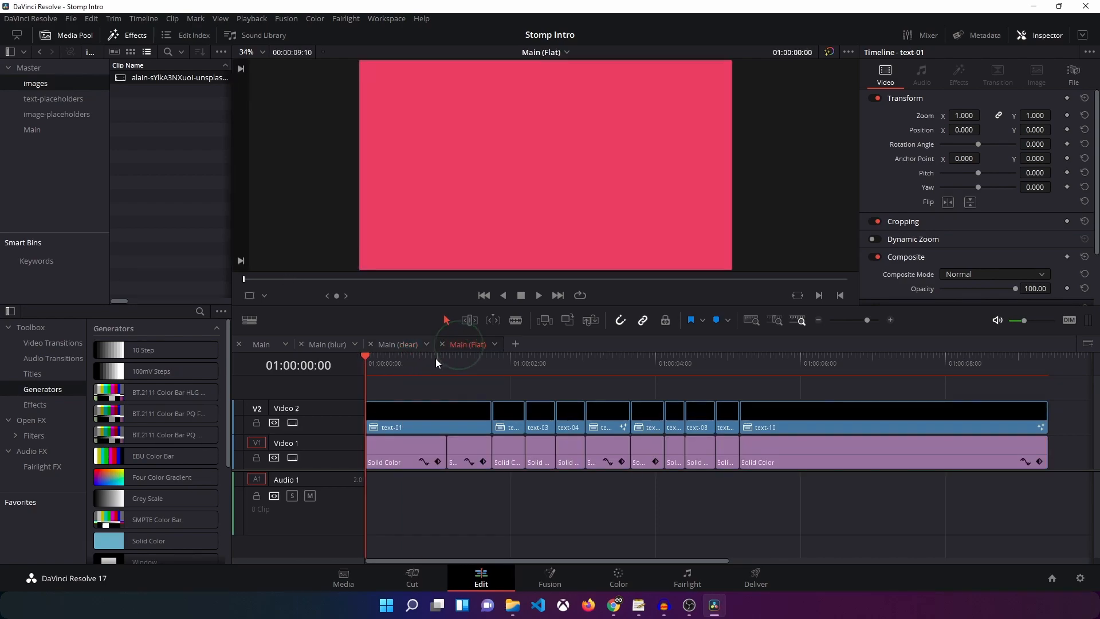
click(407, 363)
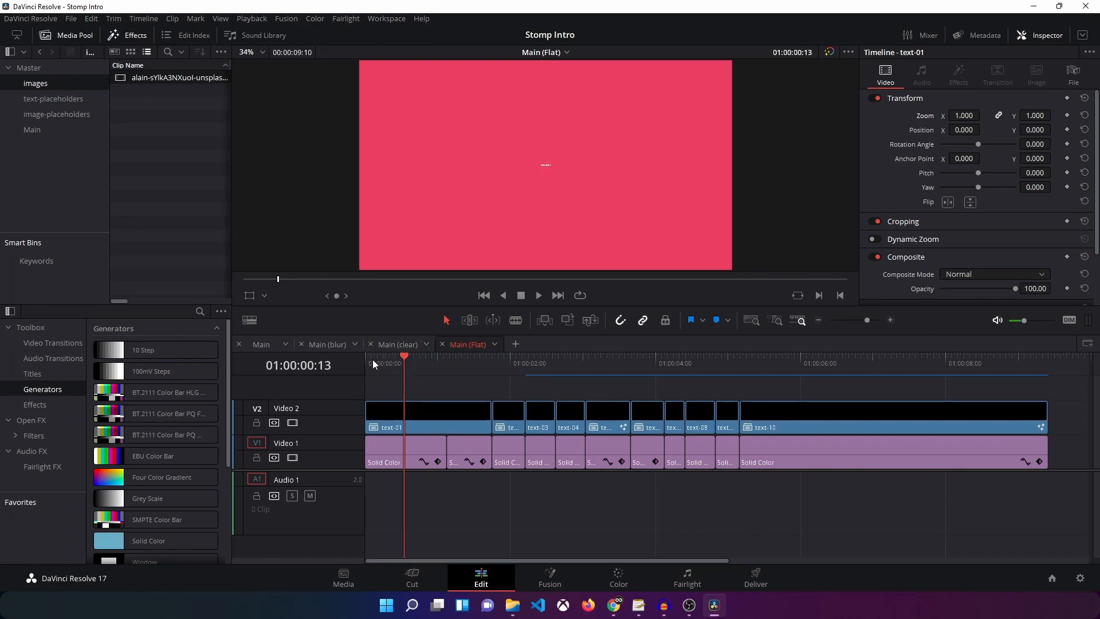
click(261, 344)
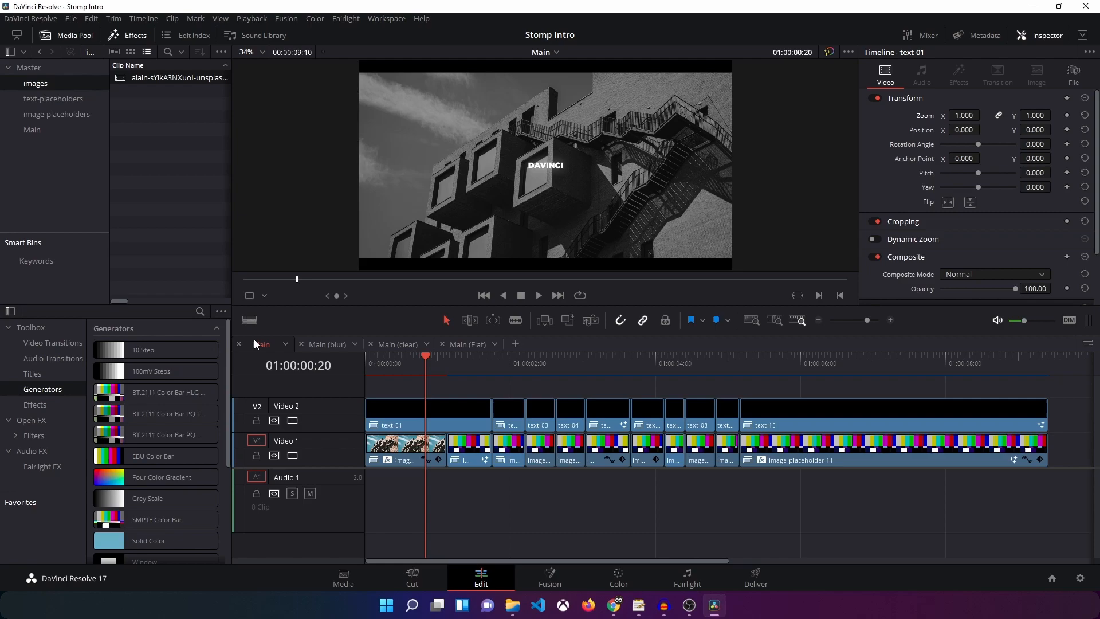
click(406, 449)
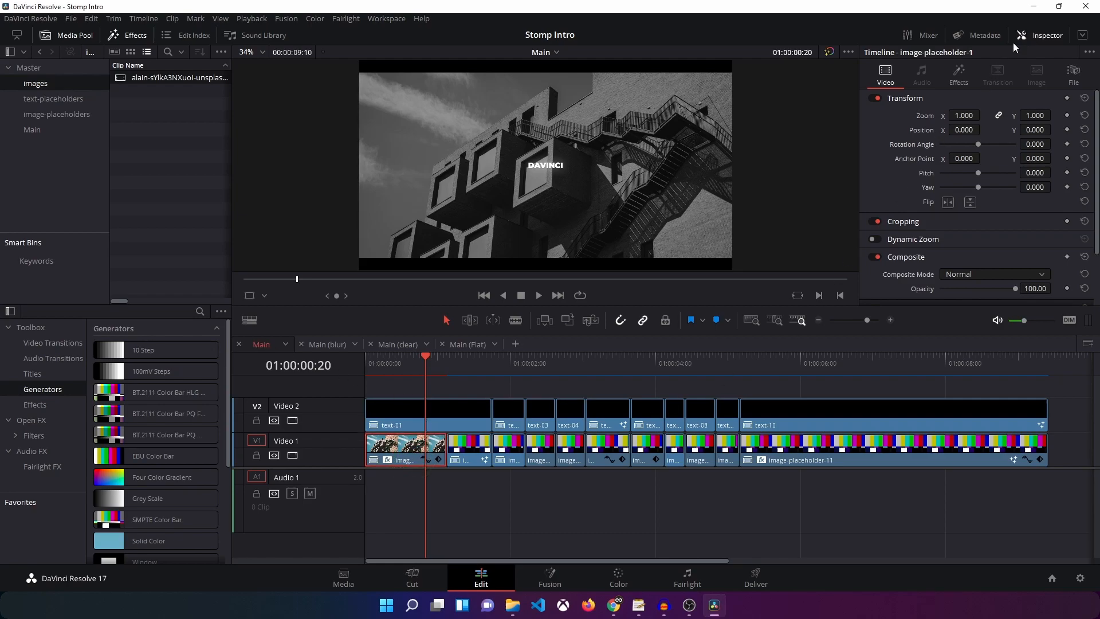
- Show the clip's Effects in the Inspector and toggle the Color Compressor off and back on to compare
click(959, 73)
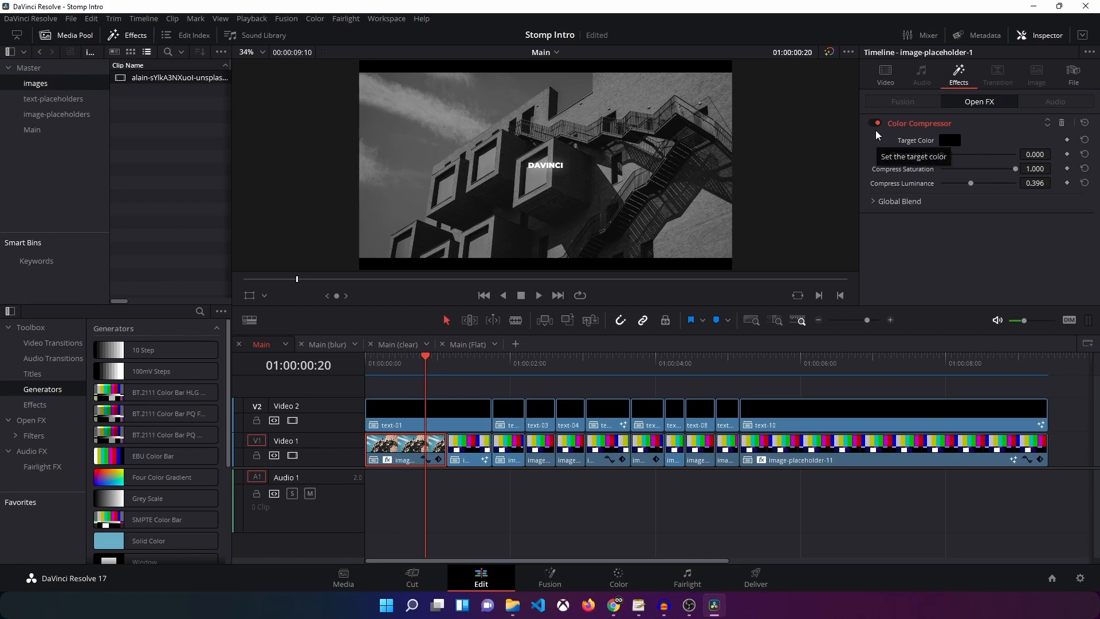
click(877, 123)
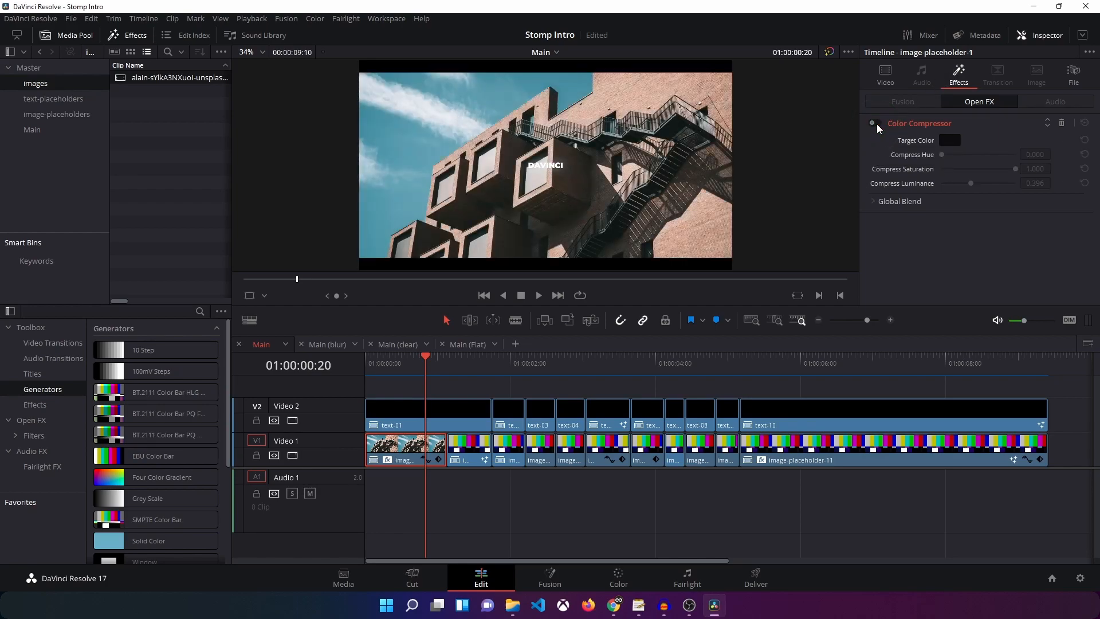
click(873, 124)
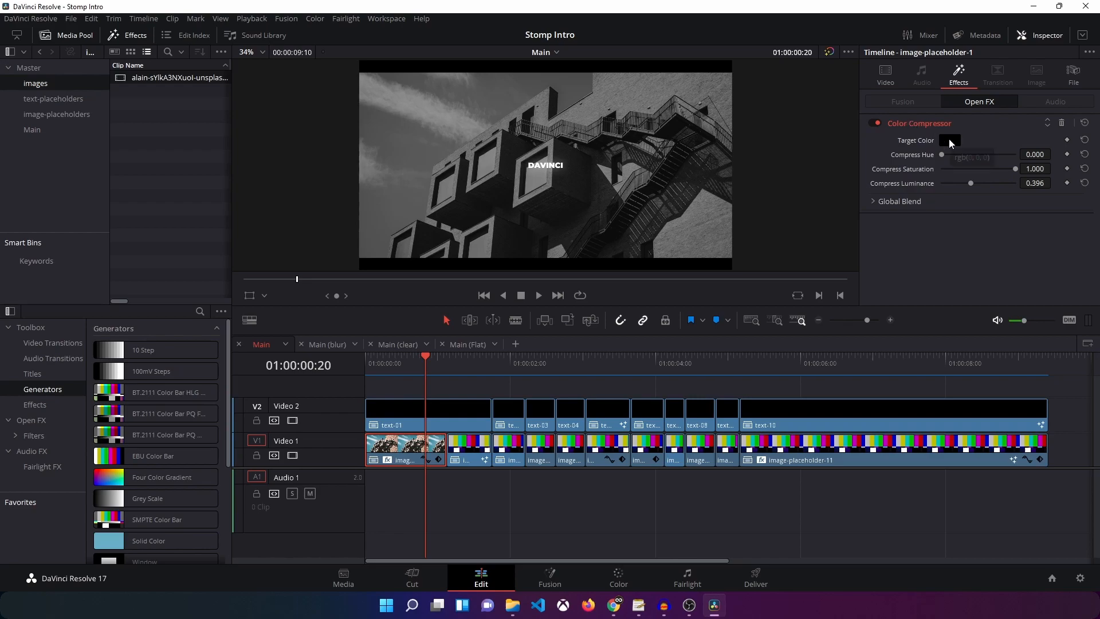
- Set the Color Compressor's Target Color to a light purple in the Select Color dialog
click(948, 140)
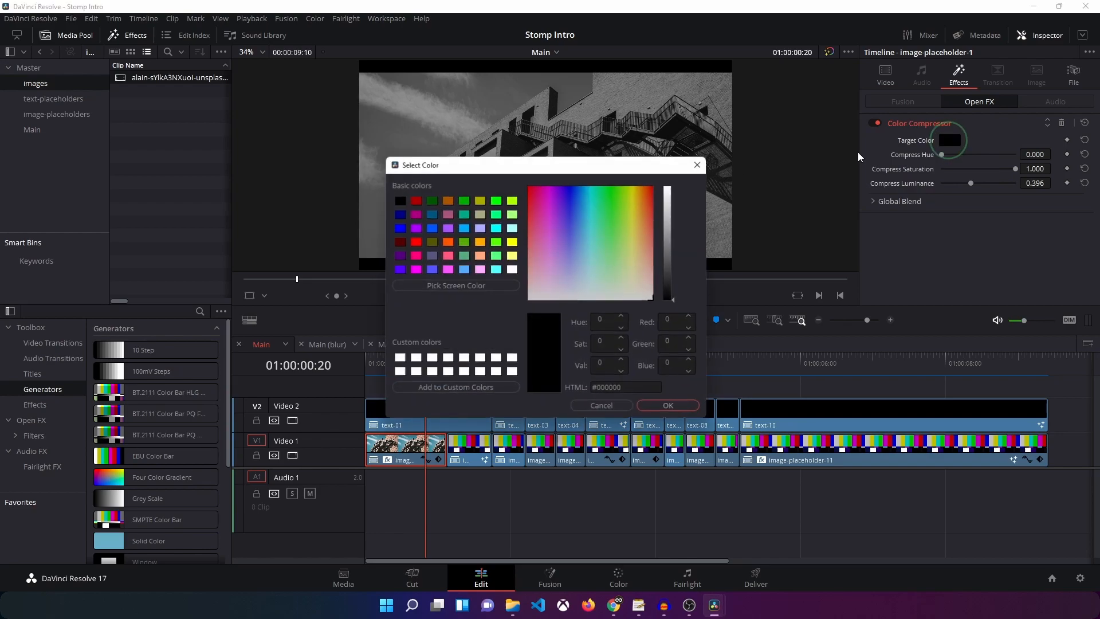
click(560, 238)
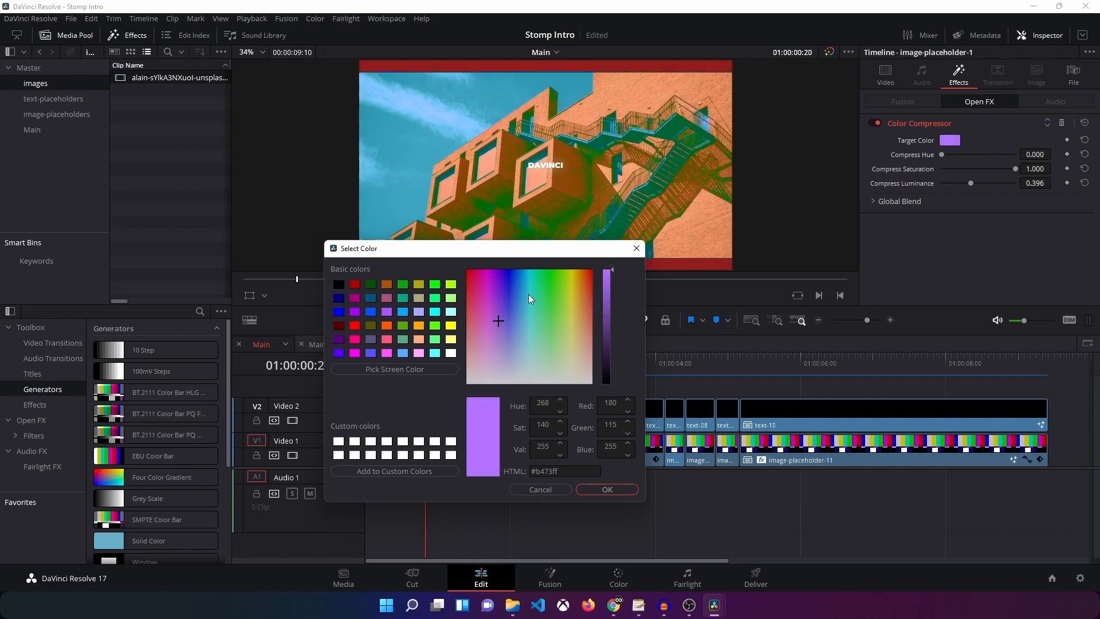
click(605, 489)
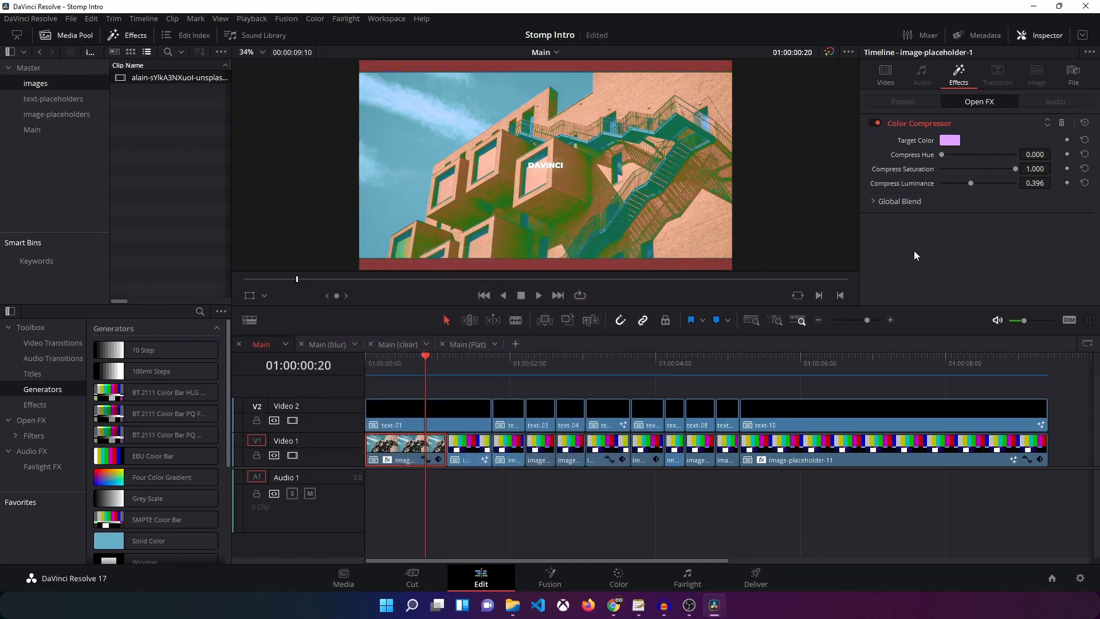
- Try various hue and saturation compression amounts down to zero, then reset the Color Compressor
drag(1015, 169, 958, 170)
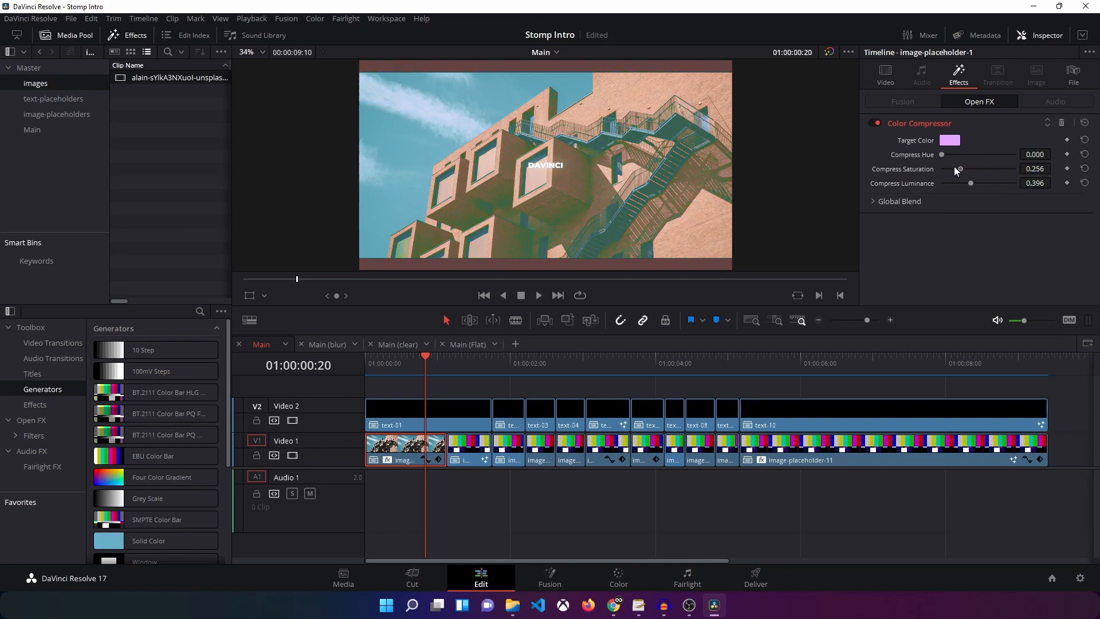
drag(955, 170, 961, 152)
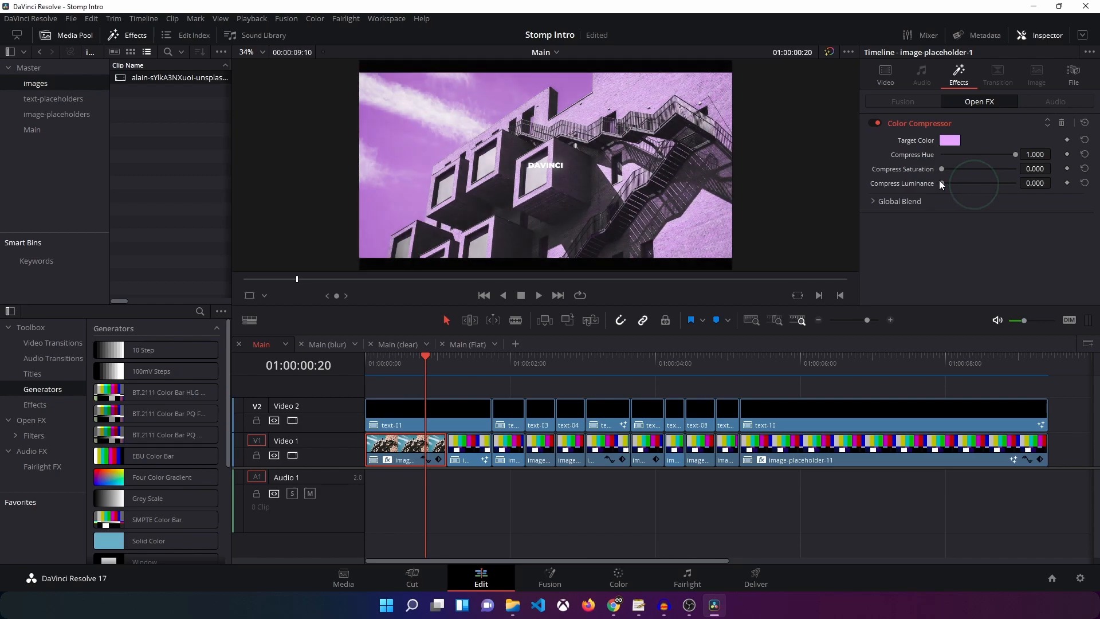
drag(943, 168, 990, 169)
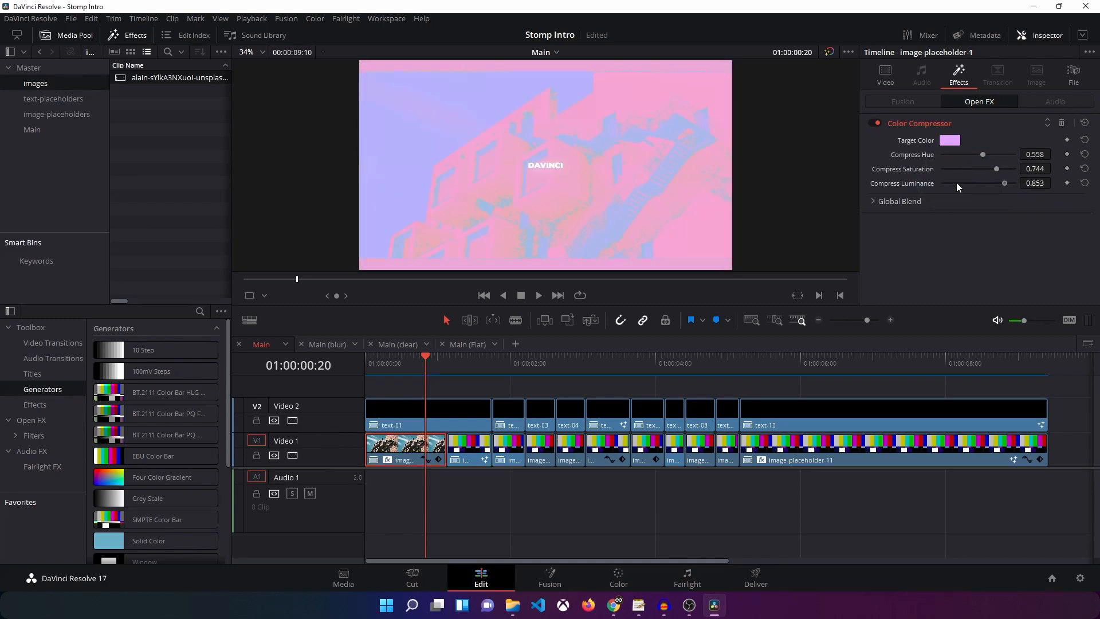
drag(996, 169, 943, 169)
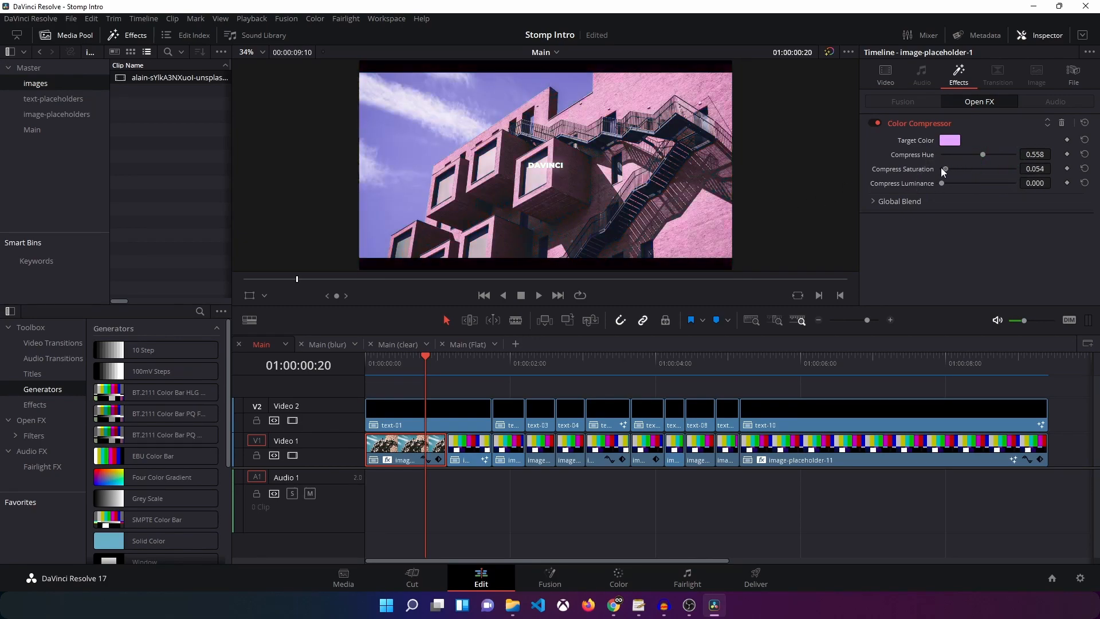
drag(946, 169, 942, 170)
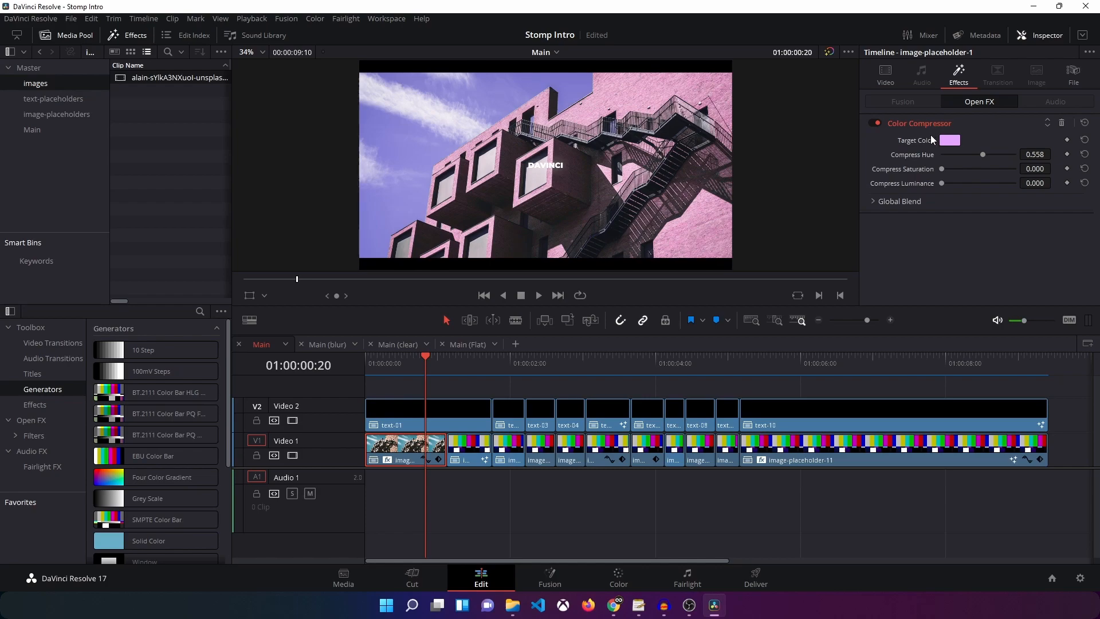
click(383, 356)
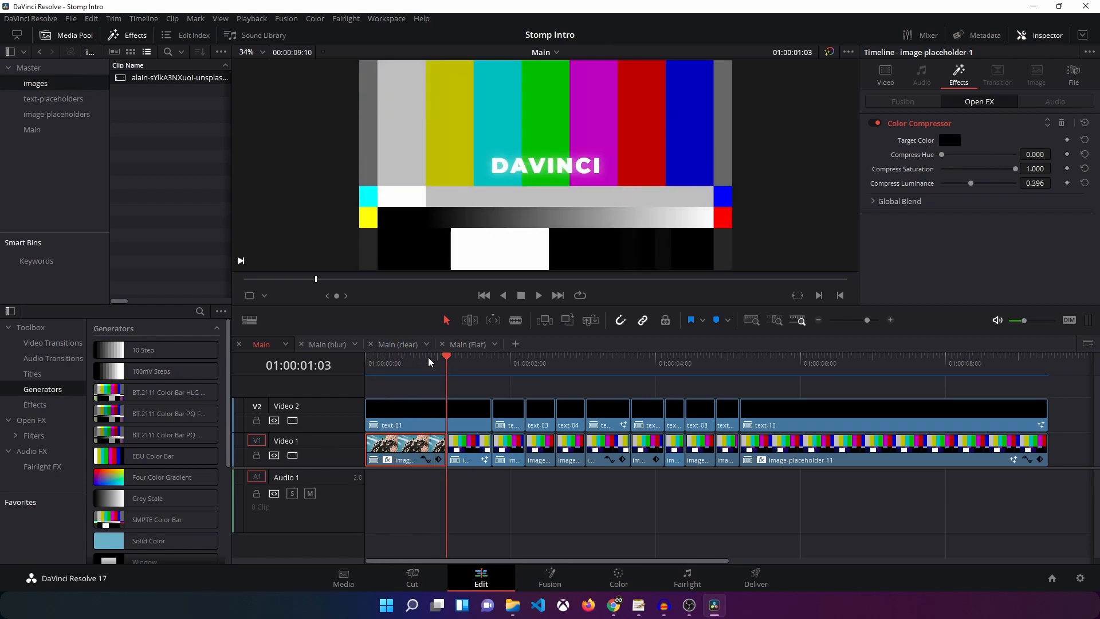
- Open text-01 from the text-placeholders bin and retype its DAVINCI title as STOMP INTRO
click(57, 115)
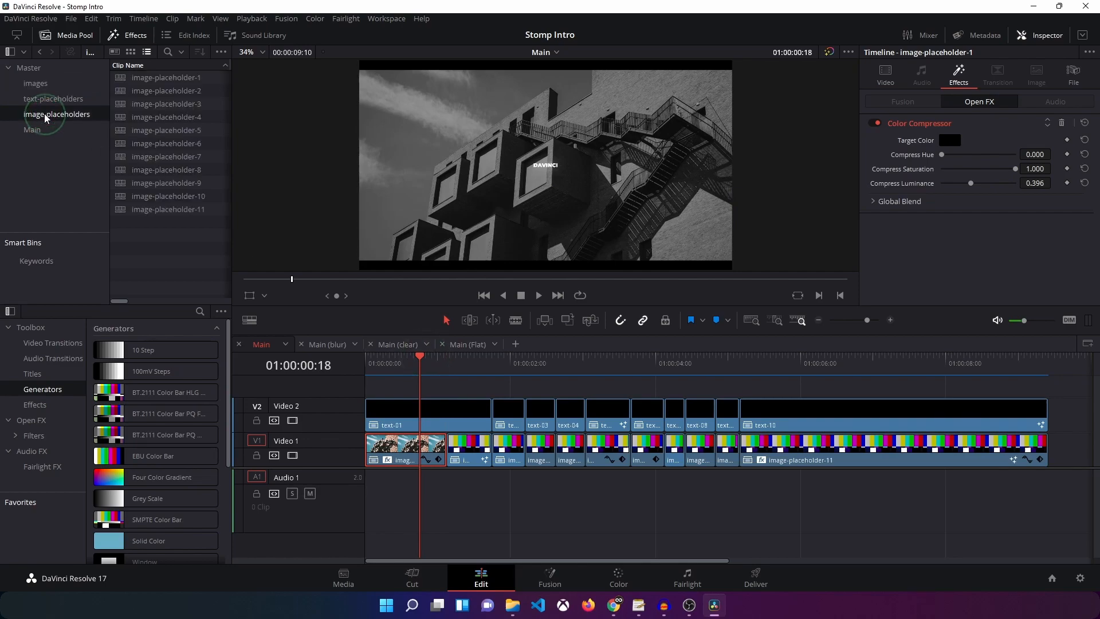
click(52, 99)
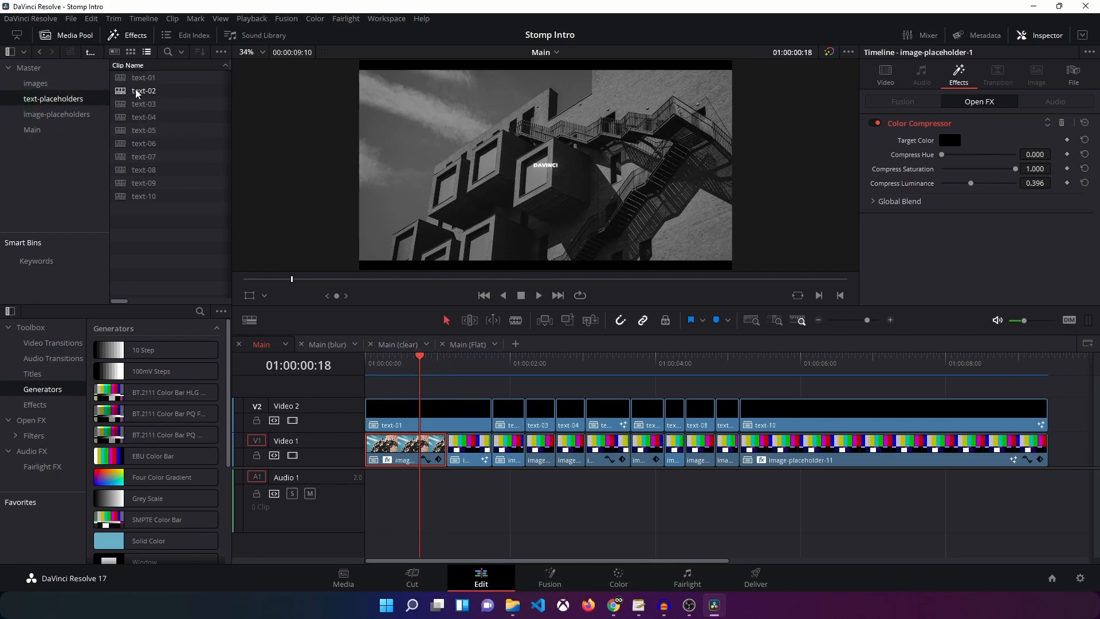
click(144, 76)
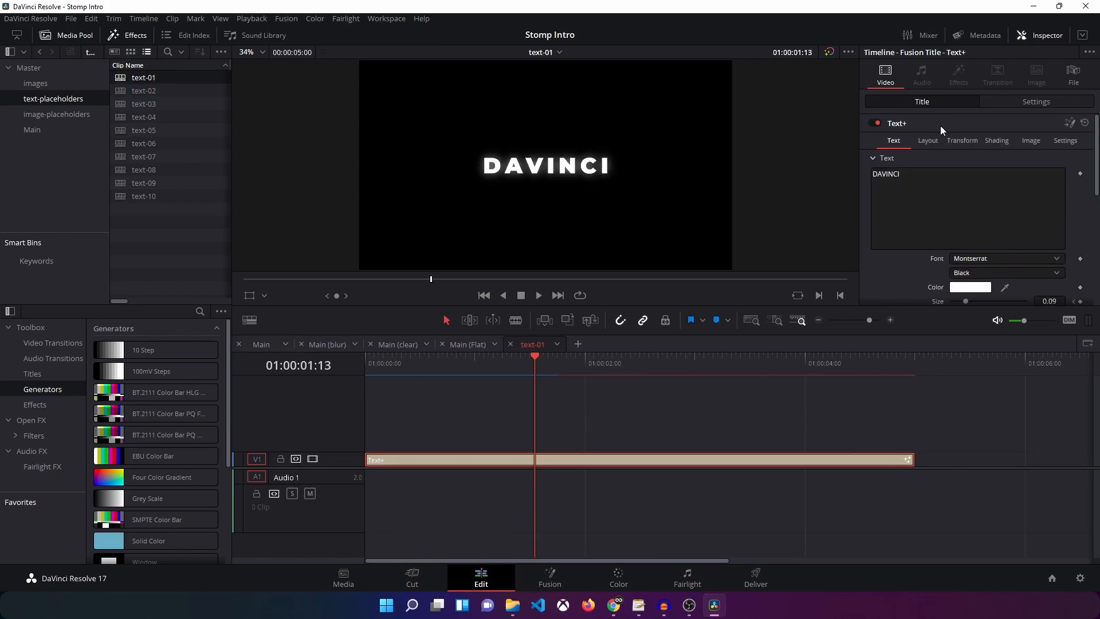
click(913, 174)
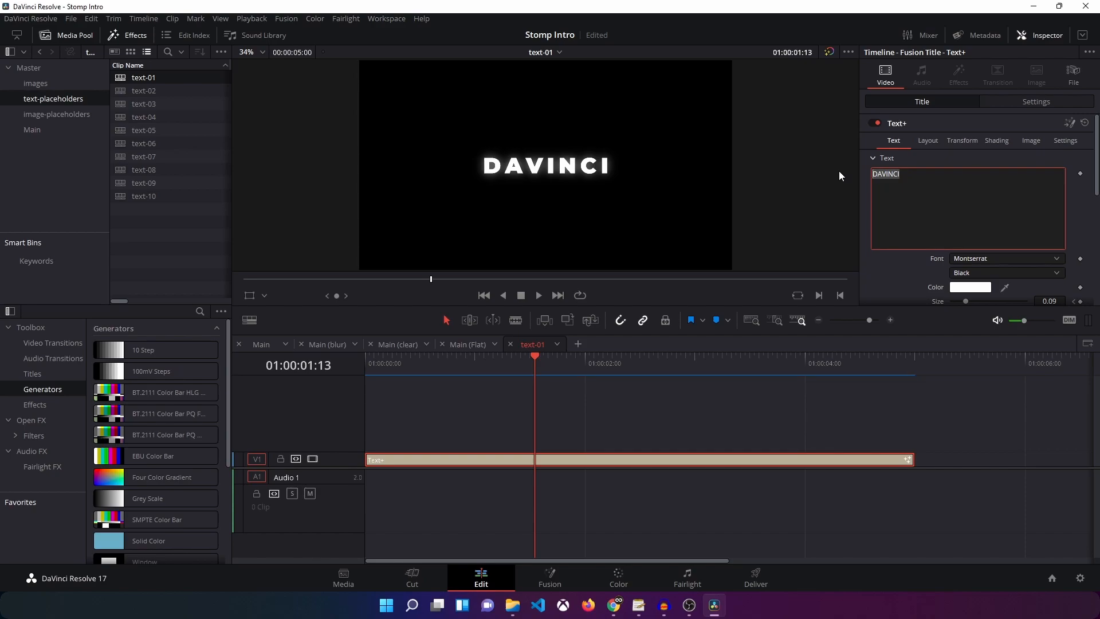
text(STOMP INTRO)
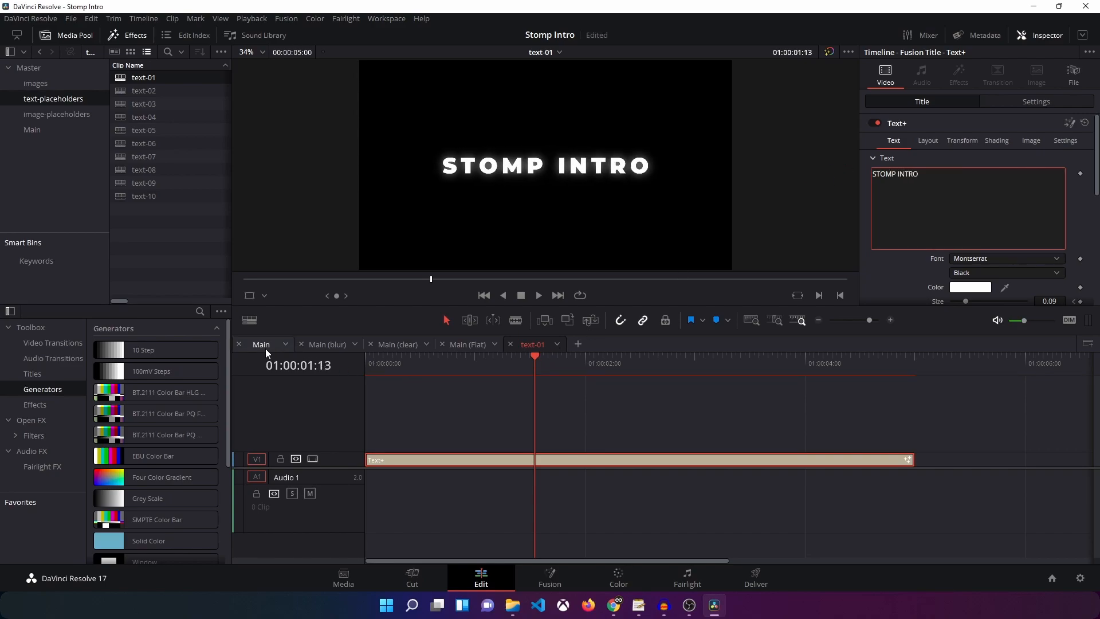
- Return to the Main timeline showing STOMP INTRO, then browse the text and image placeholder bins
click(260, 344)
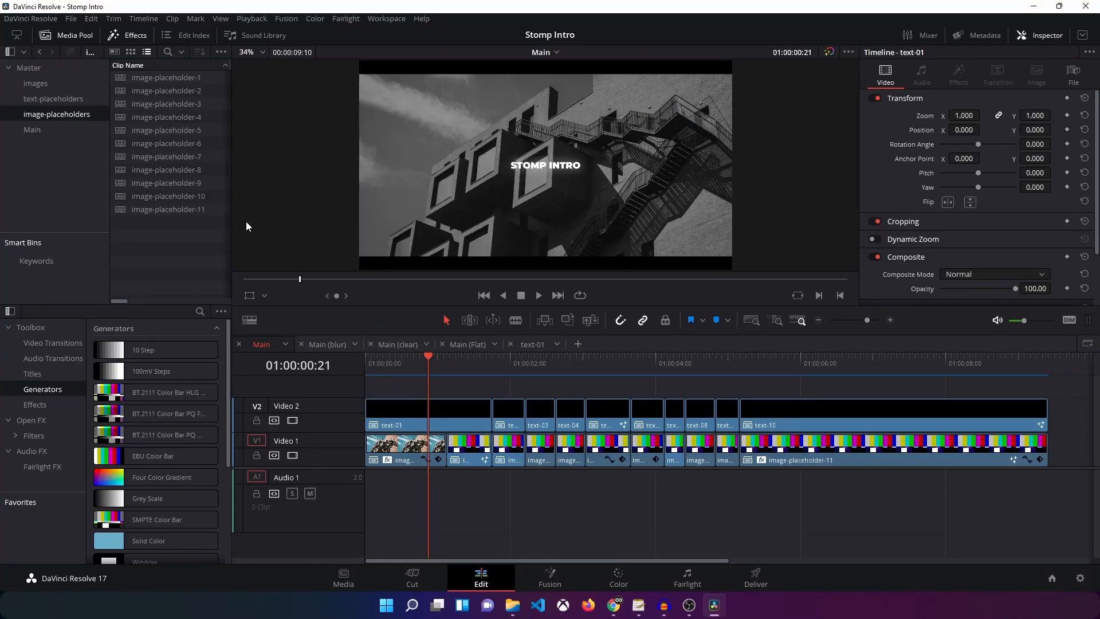
click(54, 99)
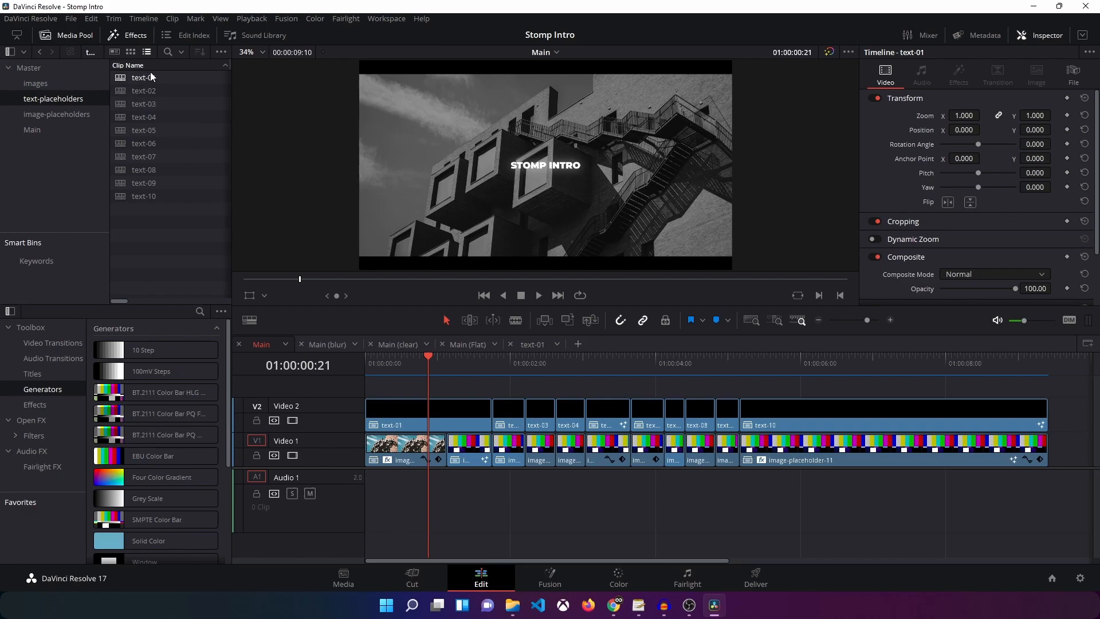
click(56, 113)
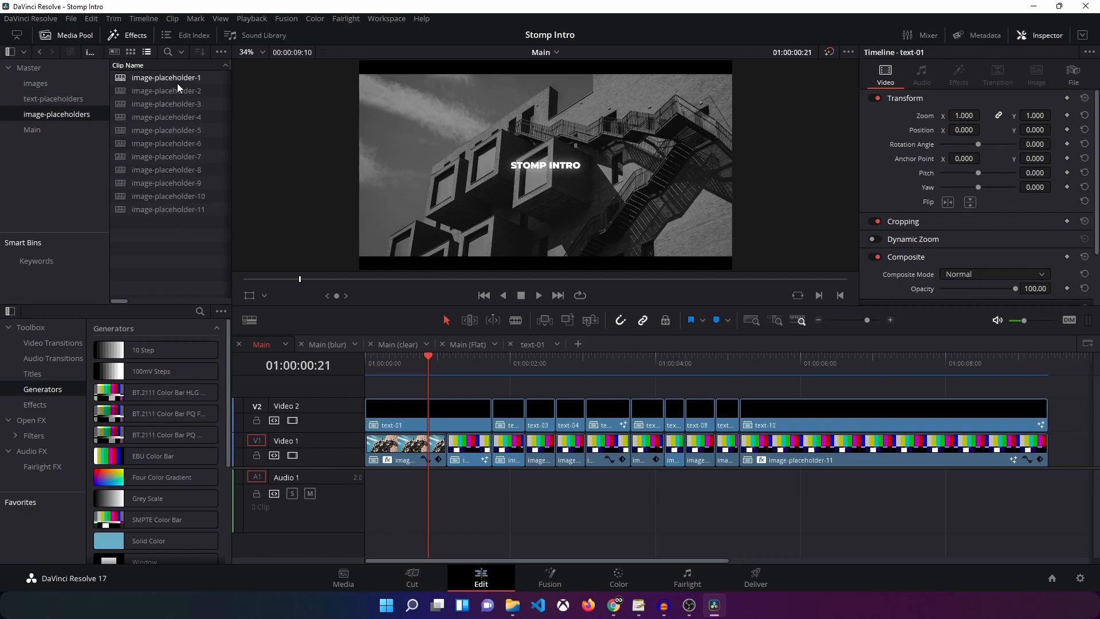